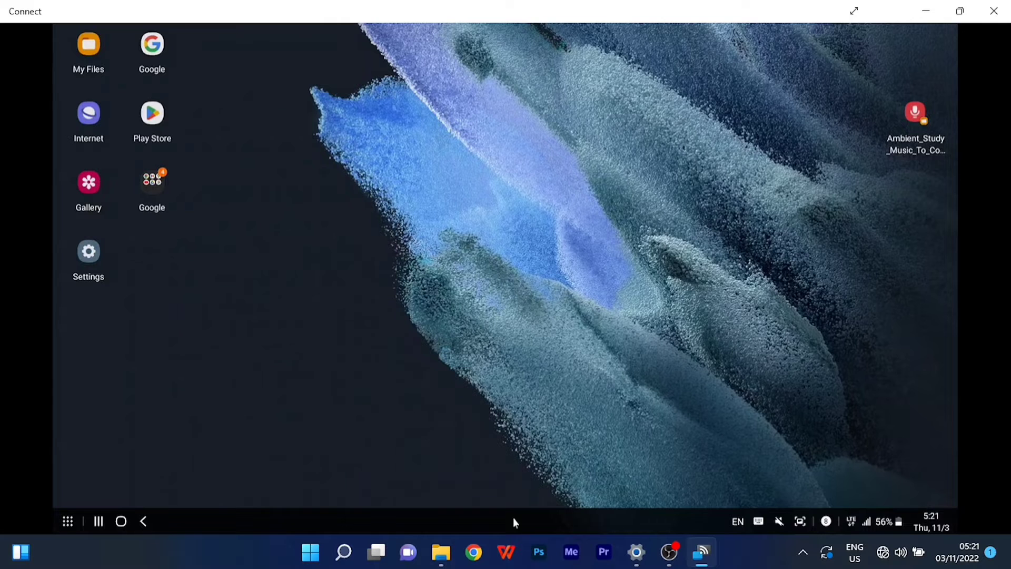
mouse_move(407, 494)
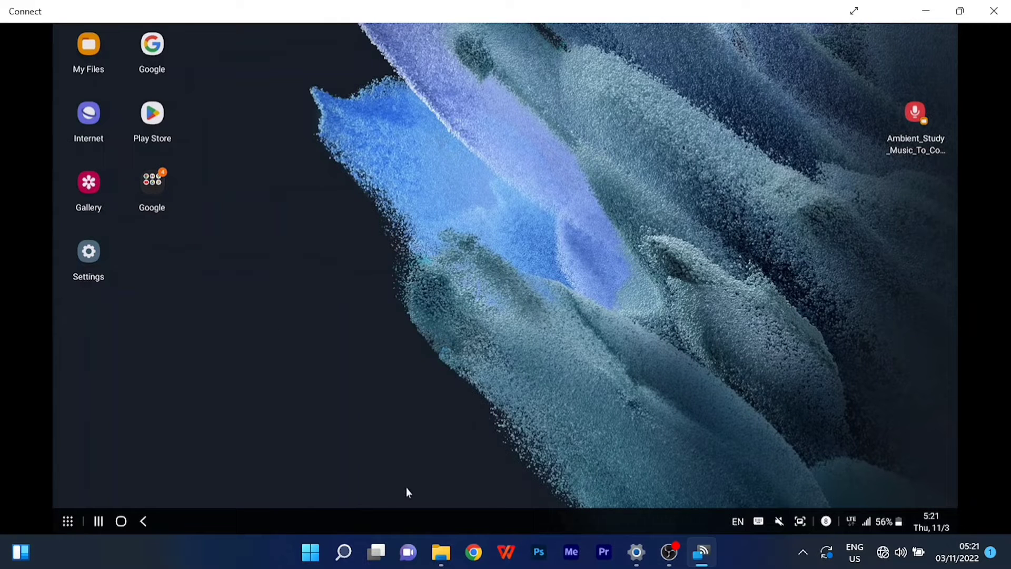
mouse_move(425, 452)
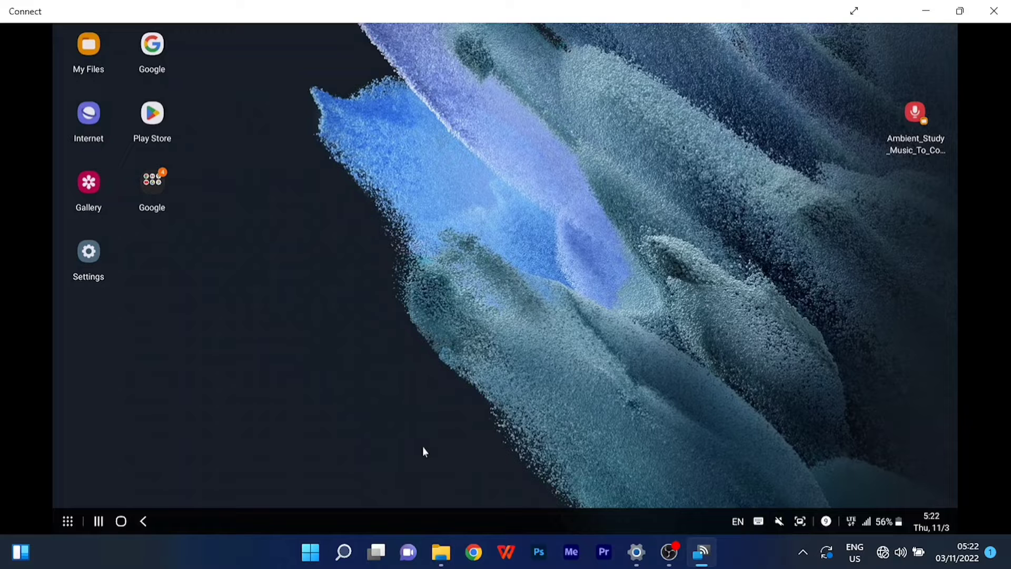
Peek inside the Google folder on the DeX desktop, then launch My Files.
left_click(152, 183)
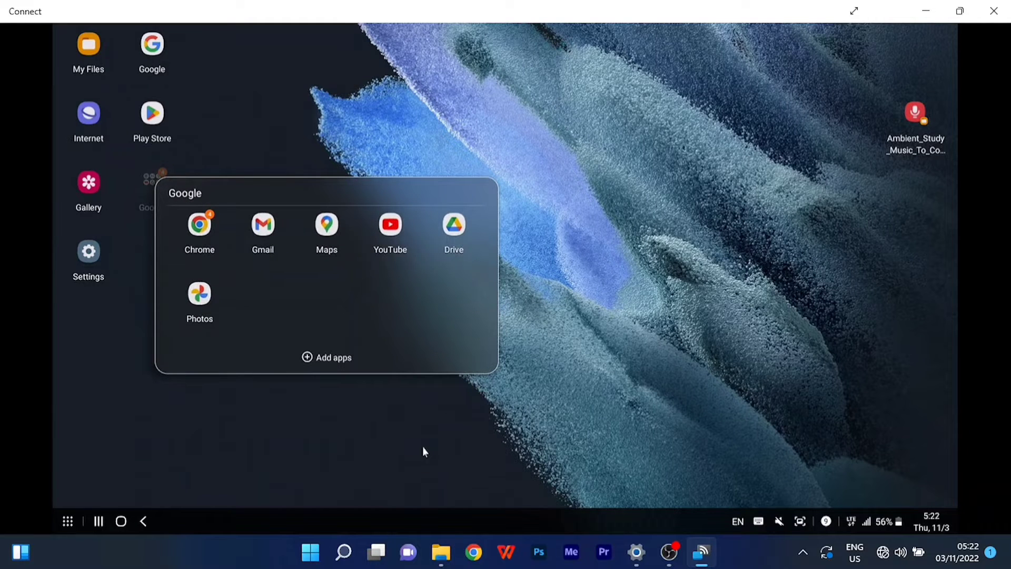
left_click(425, 451)
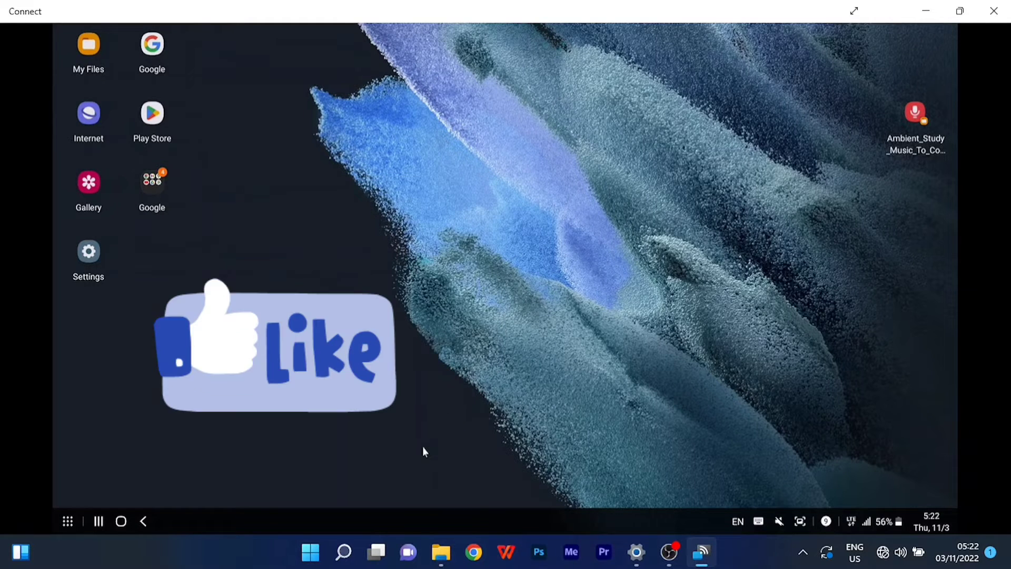
left_click(89, 47)
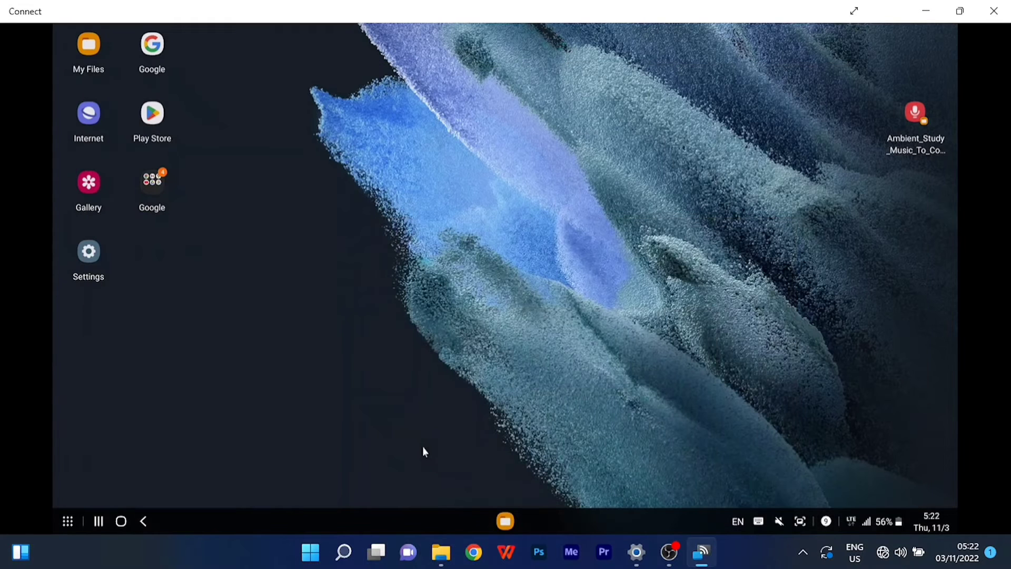
left_click(994, 11)
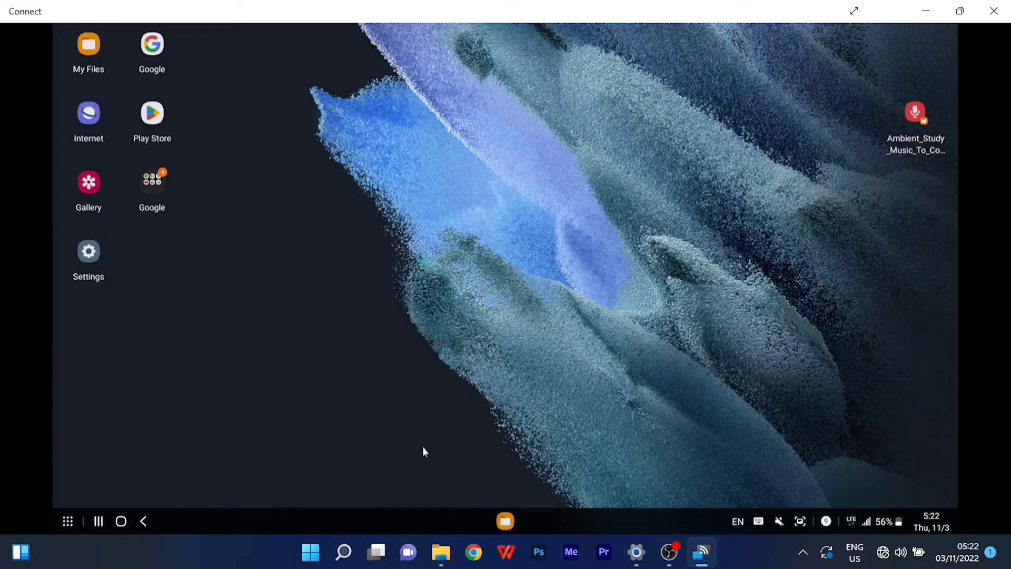
mouse_move(926, 11)
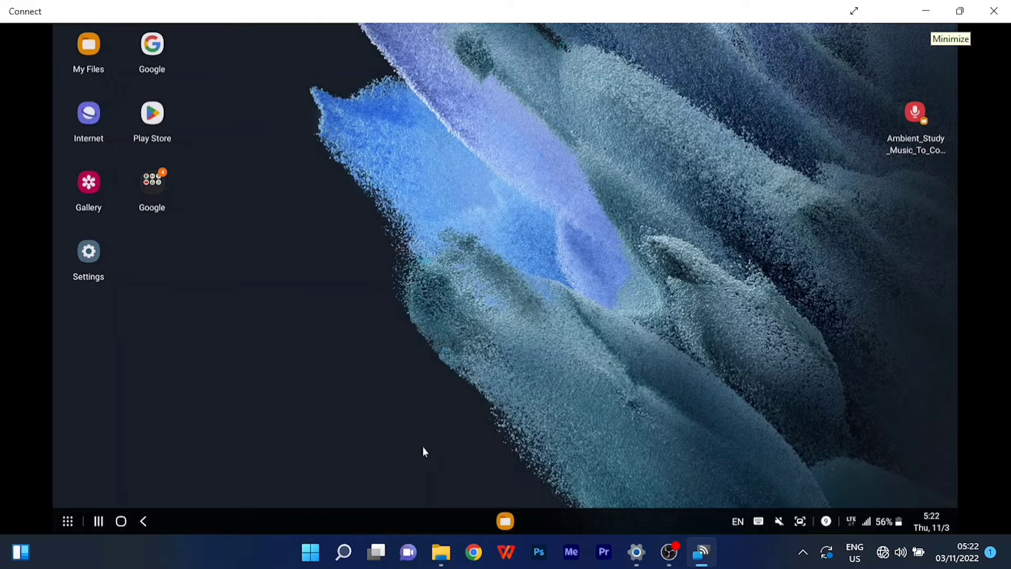
Minimize Connect, open Settings > Apps, and search settings for 'optiona'.
left_click(959, 11)
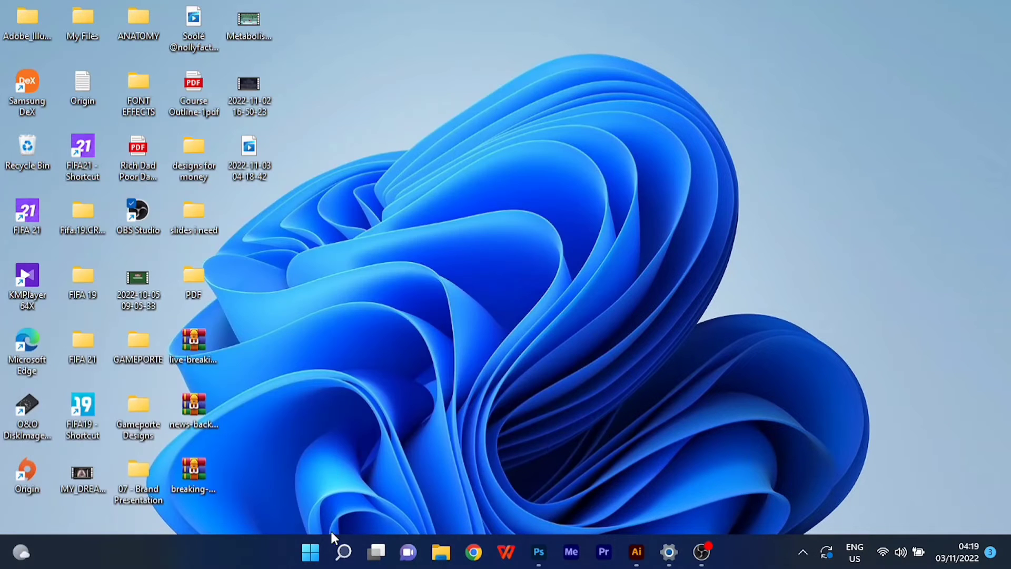
left_click(310, 552)
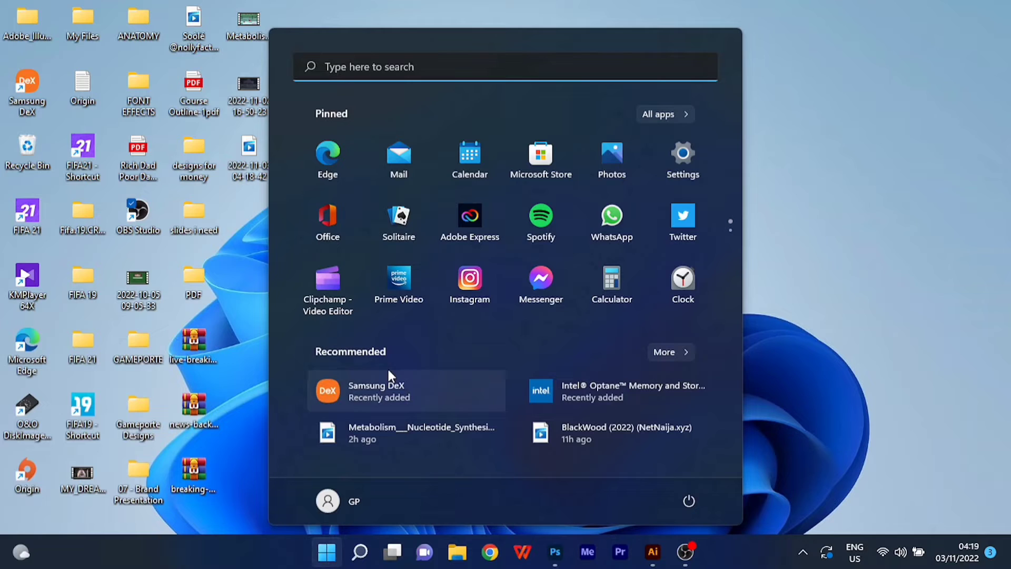
left_click(682, 158)
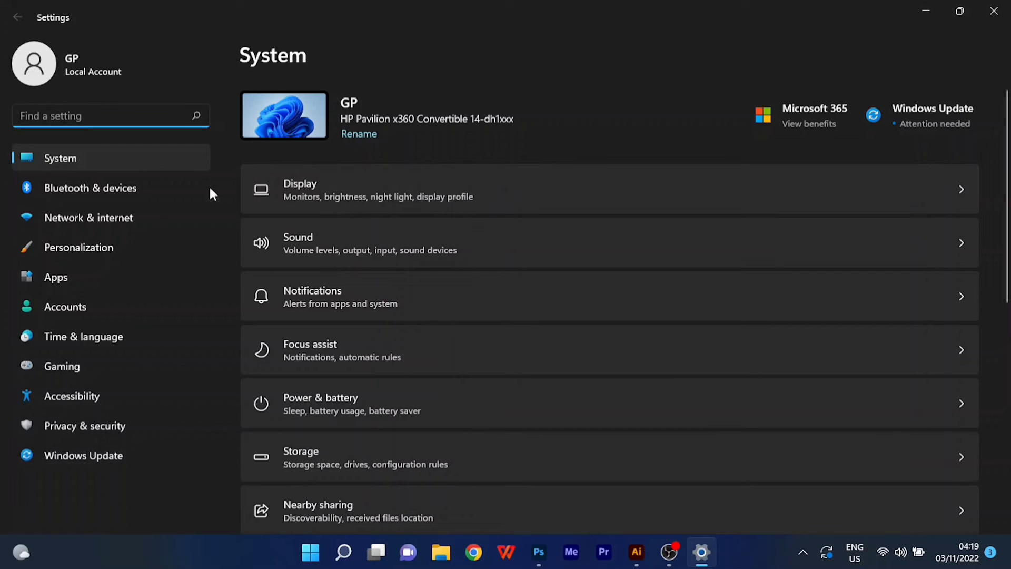
left_click(55, 277)
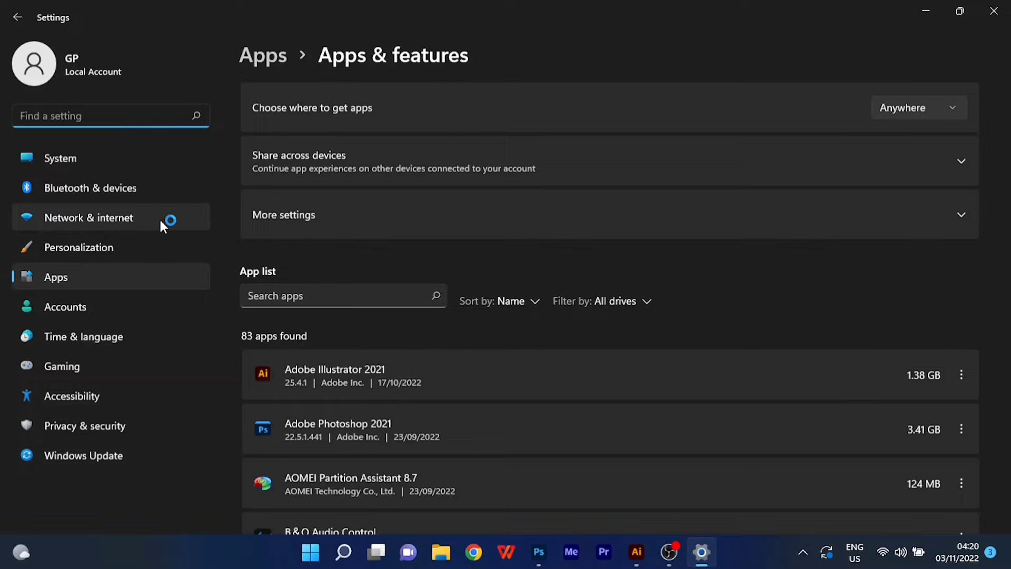
type("option")
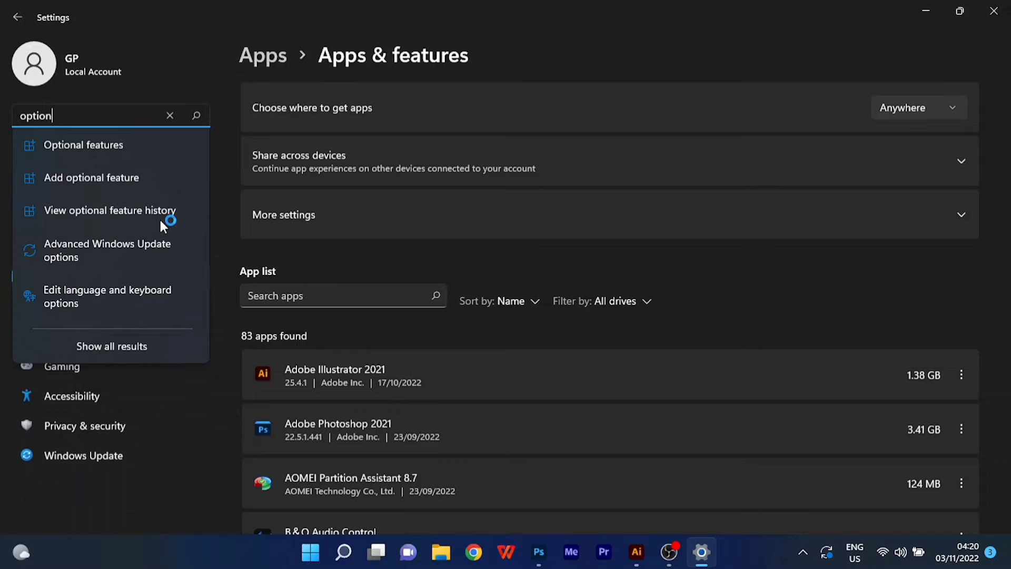
type("a")
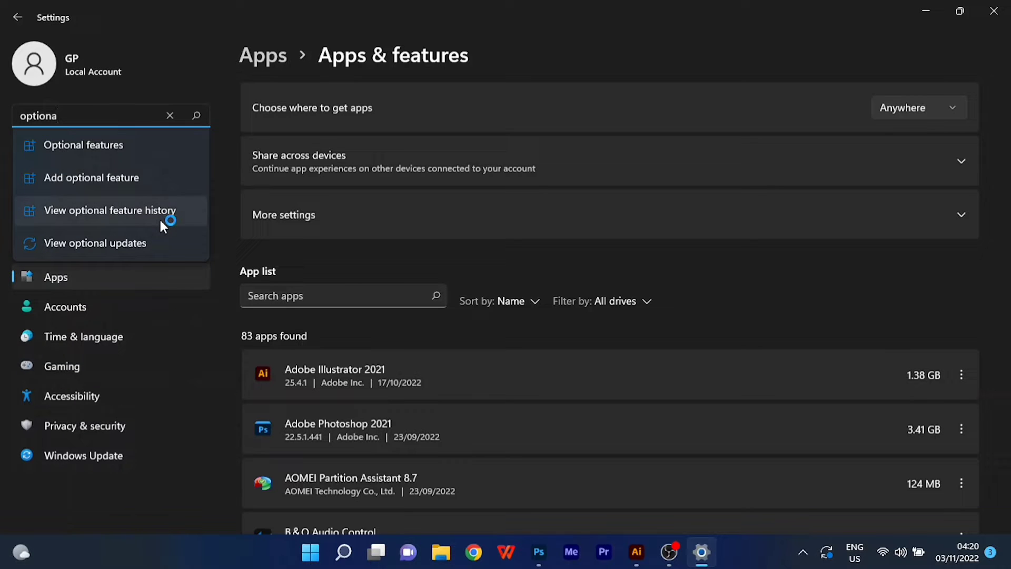
Select Wireless Display among the available optional features and continue to the install summary.
left_click(83, 144)
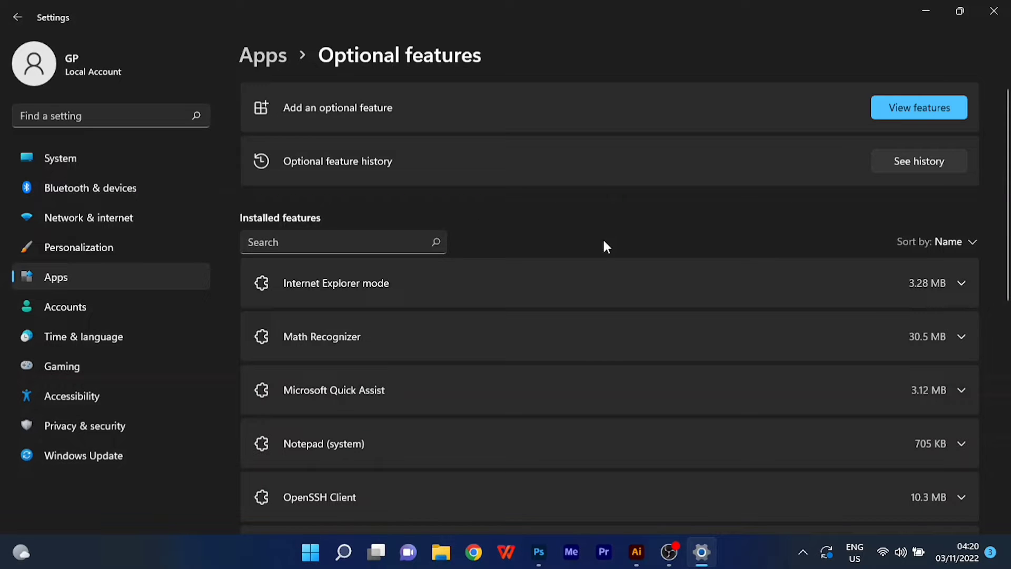
mouse_move(920, 112)
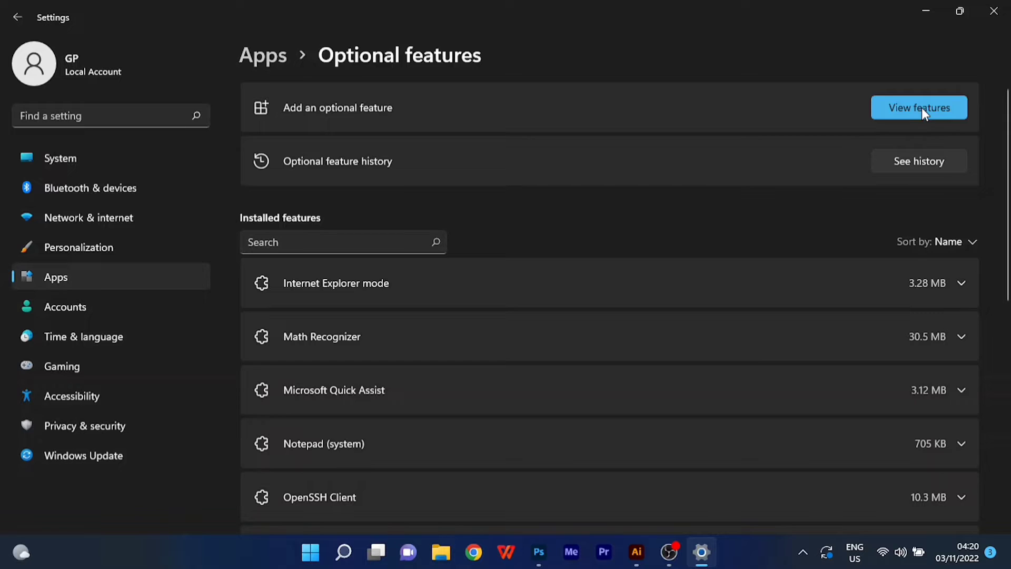
left_click(919, 107)
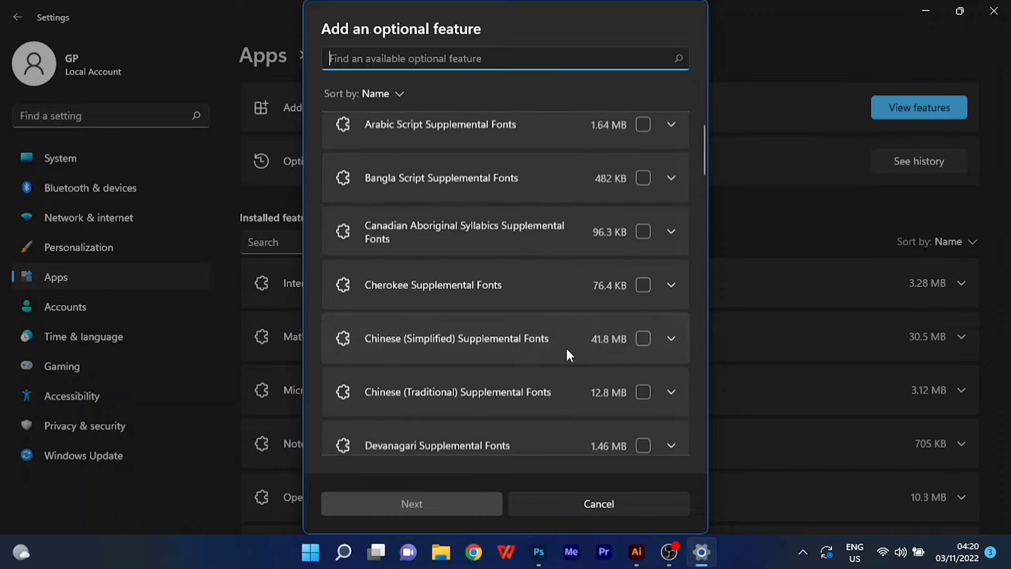
scroll("down", 3)
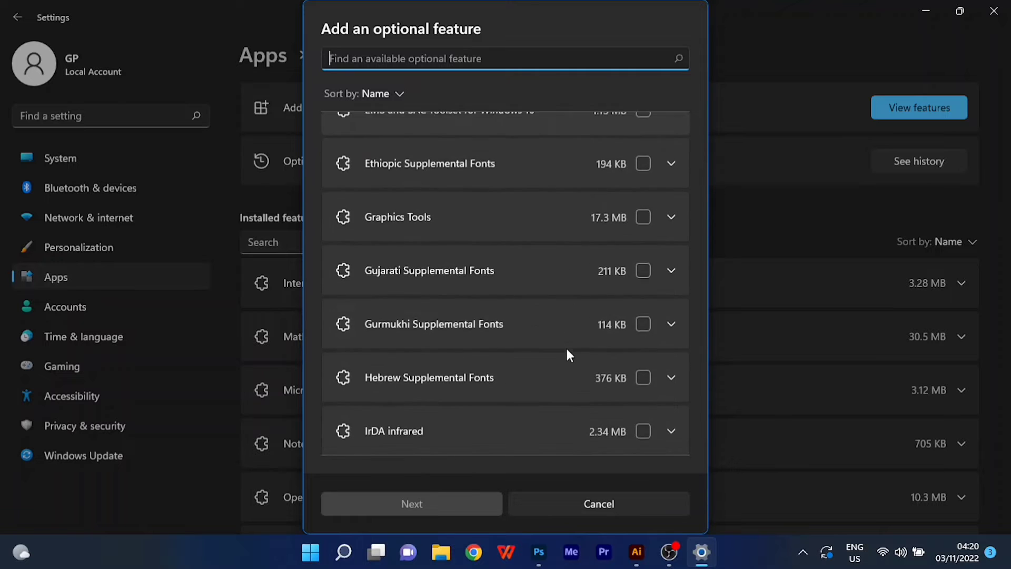
scroll("down", 3)
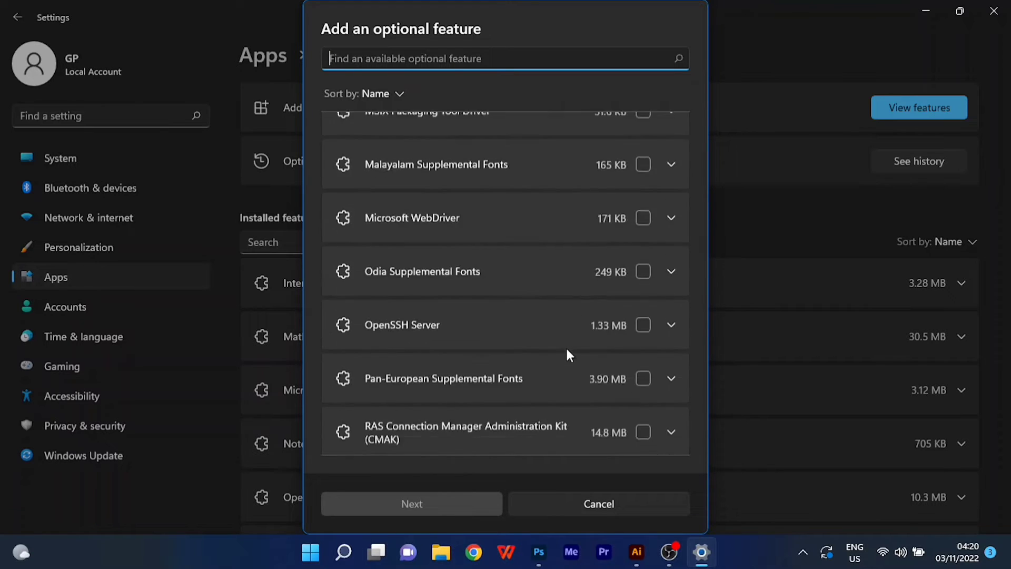
scroll("down", 3)
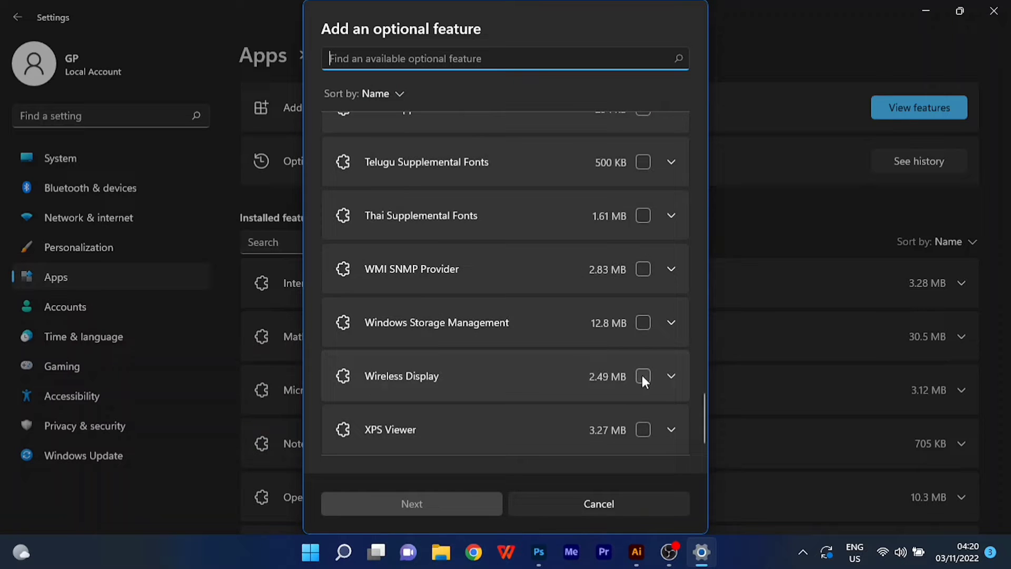
left_click(643, 376)
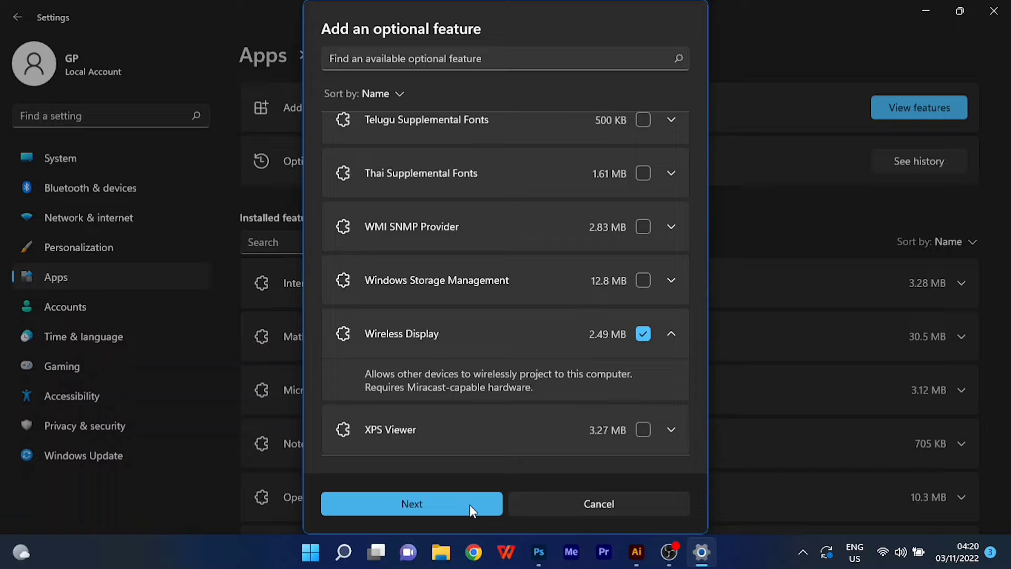
left_click(411, 503)
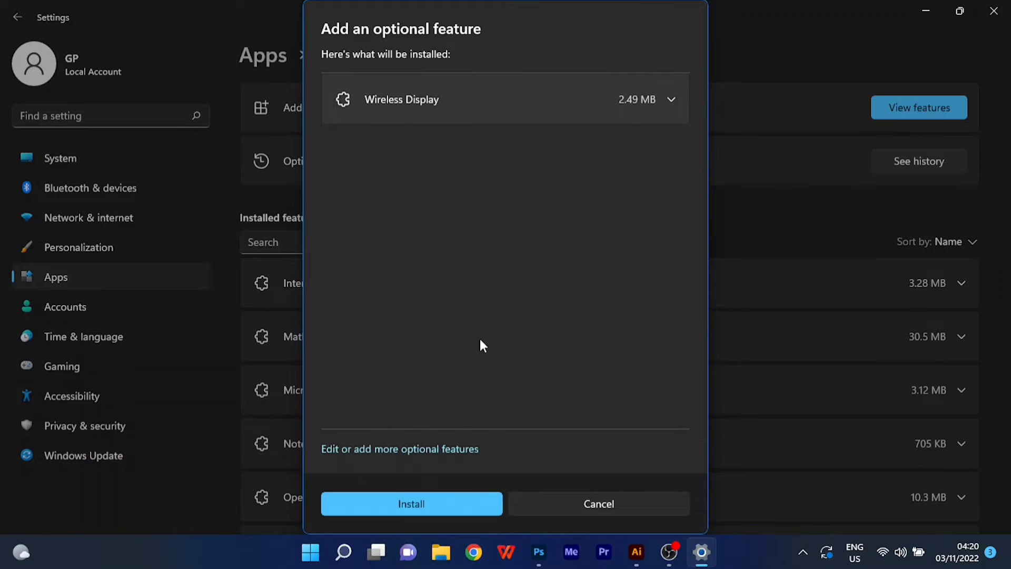
mouse_move(491, 506)
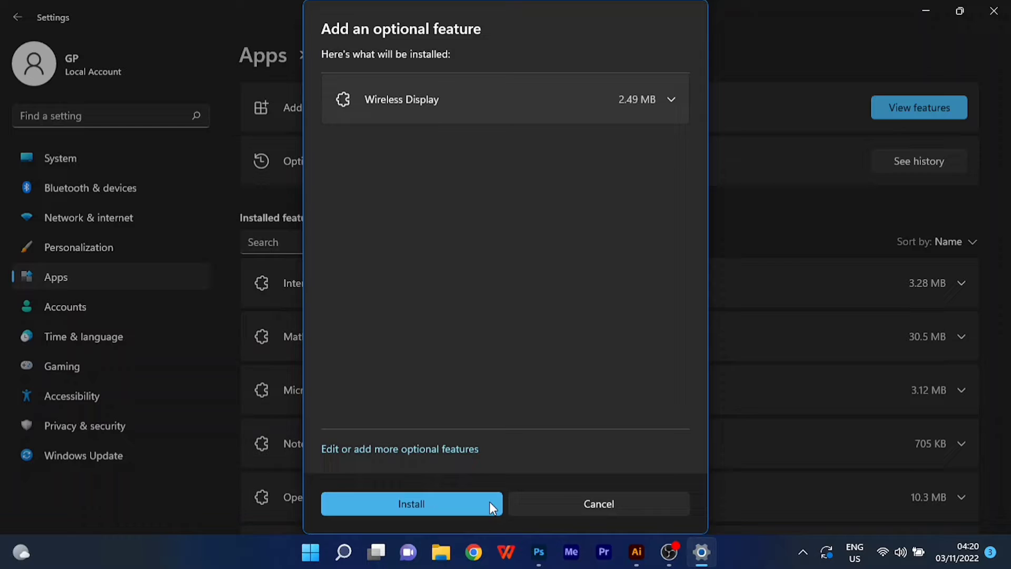
Install the Wireless Display optional feature.
left_click(411, 504)
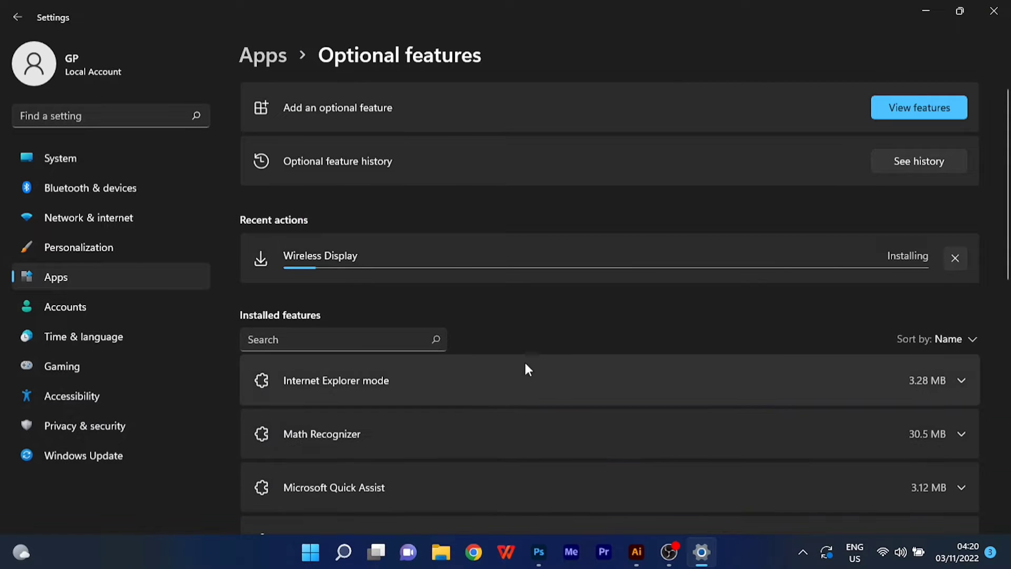
mouse_move(640, 324)
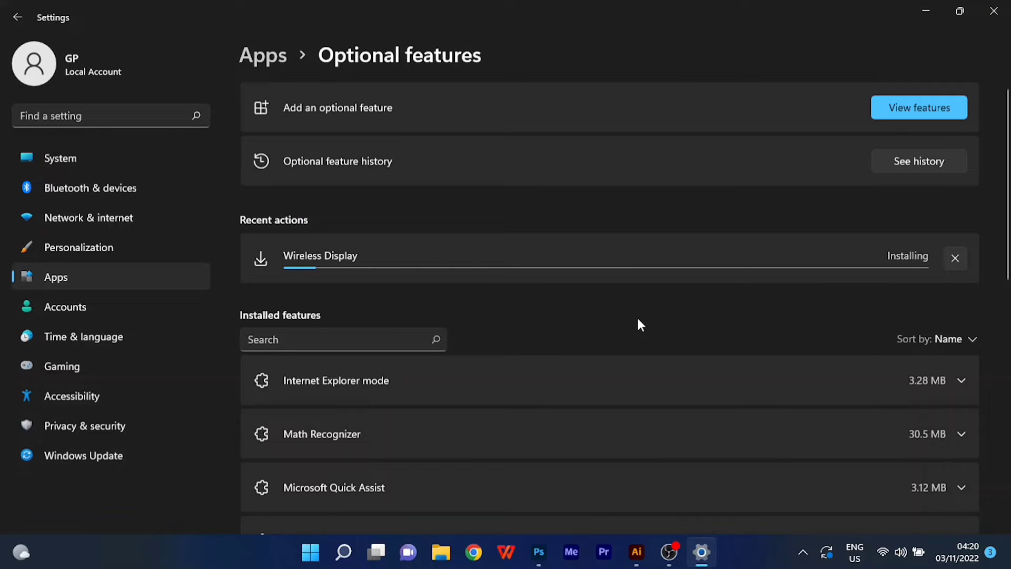
mouse_move(683, 303)
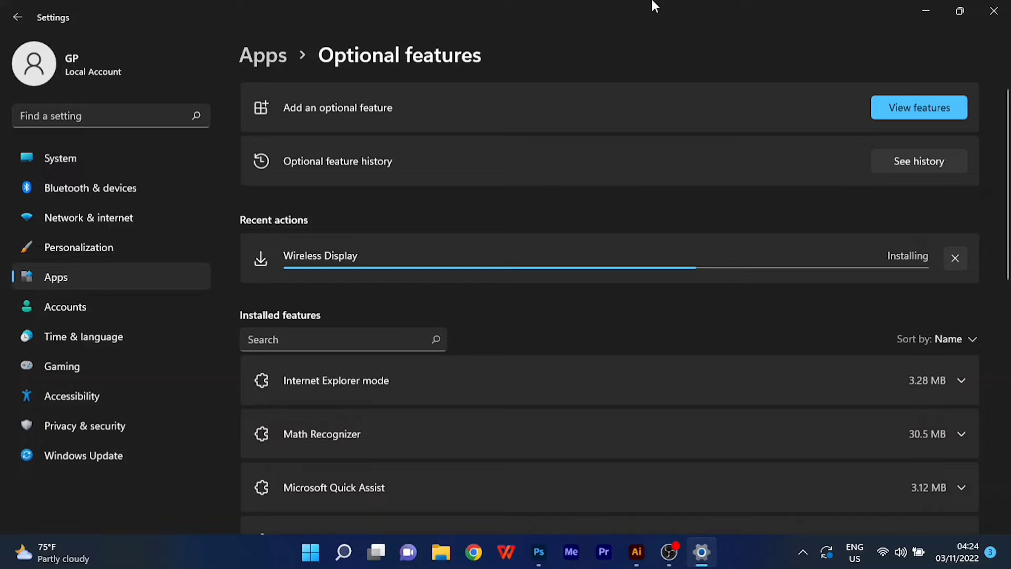
mouse_move(641, 206)
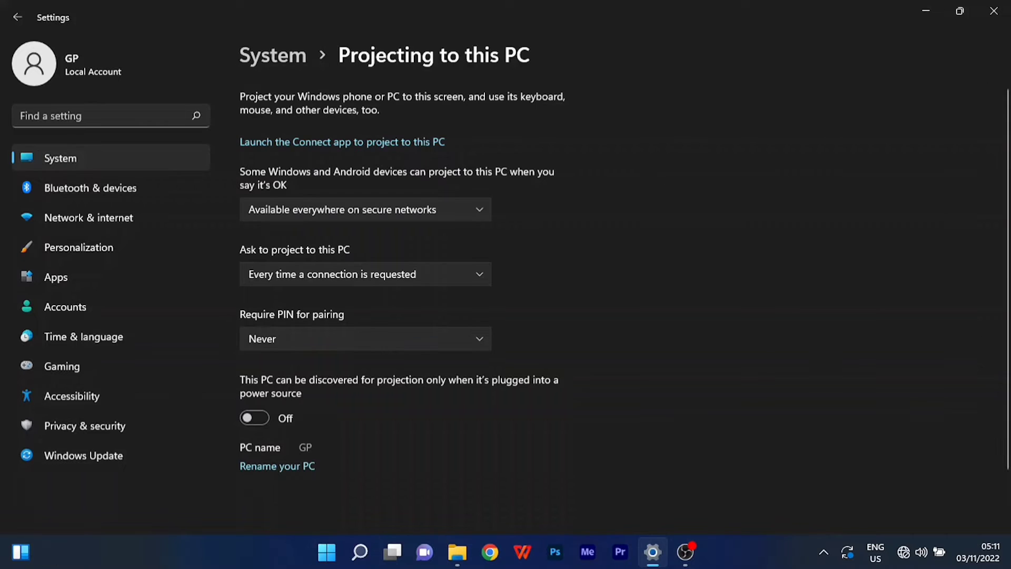
Search 'optio', browse and cancel available features, and confirm Wireless Display is installed.
left_click(104, 116)
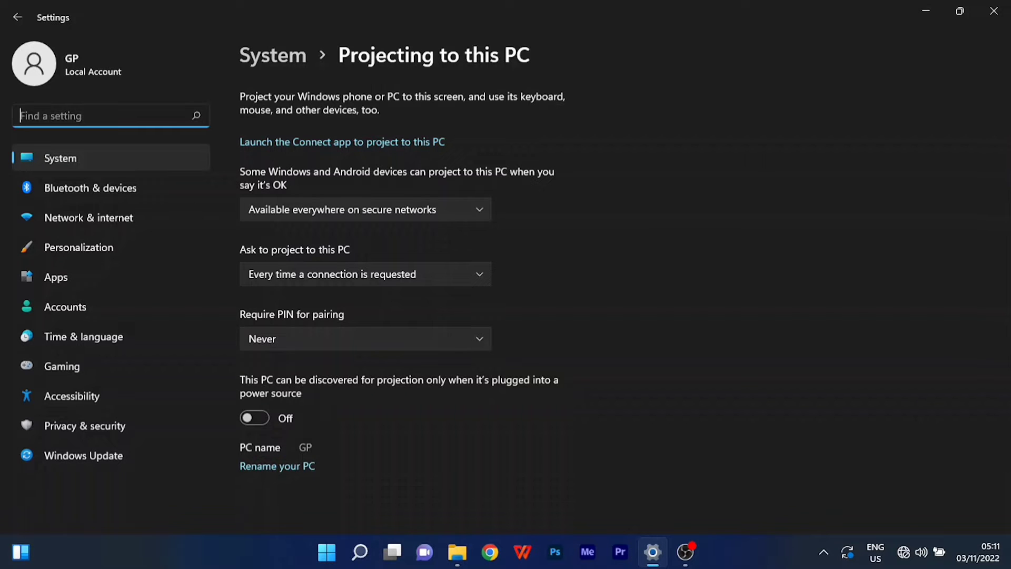
type("OPTIO")
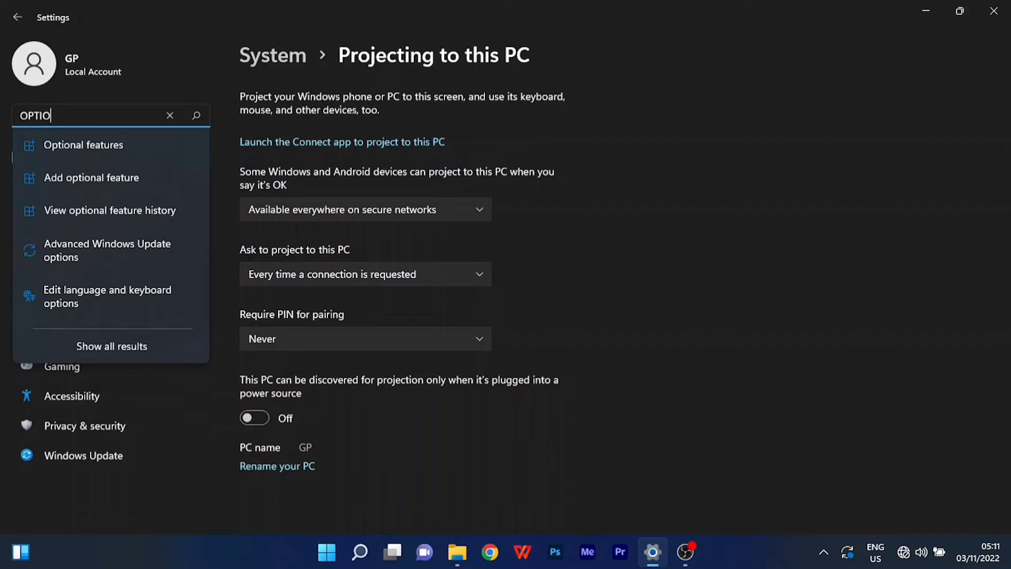
left_click(92, 177)
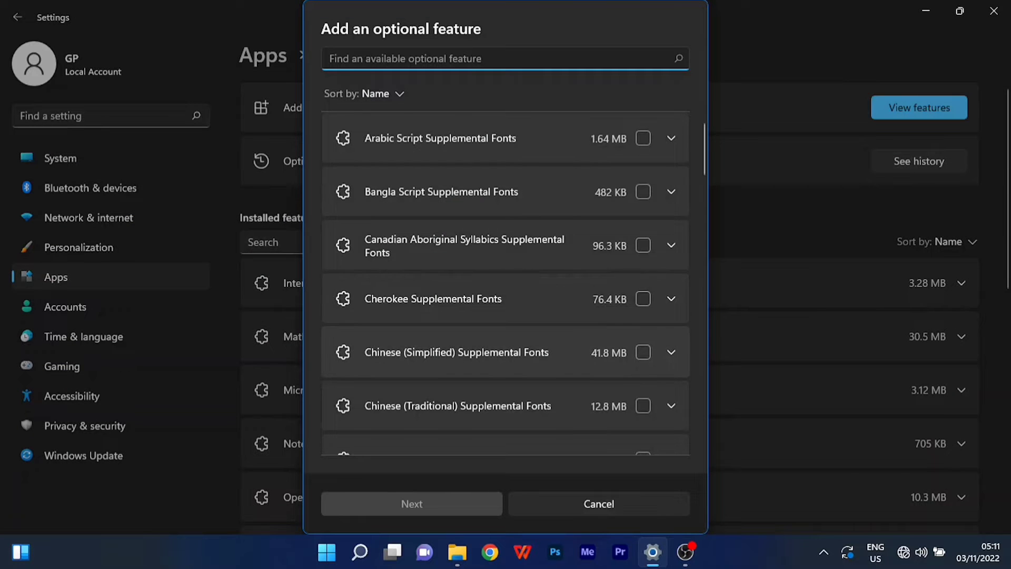
scroll("down", 3)
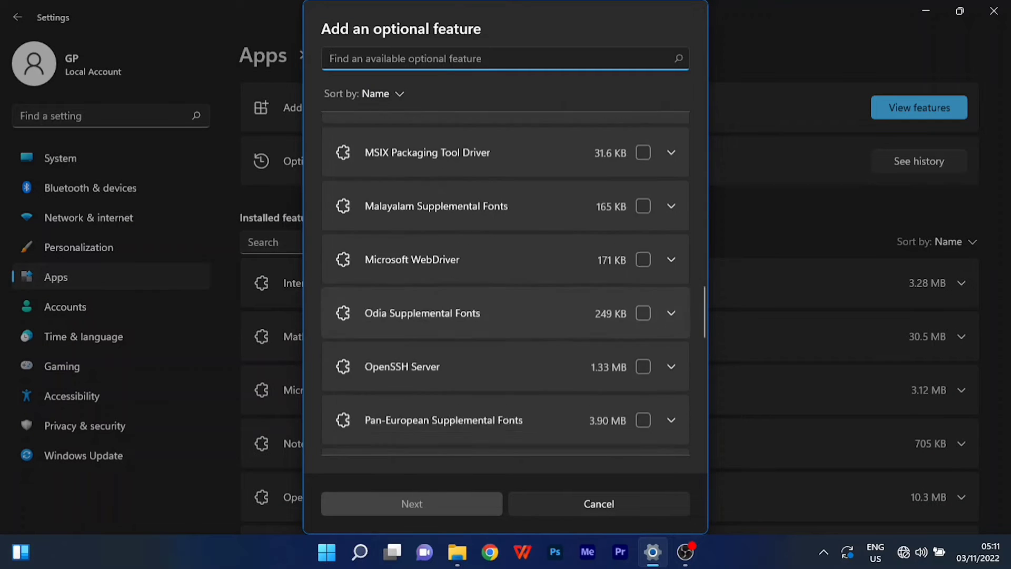
scroll("down", 3)
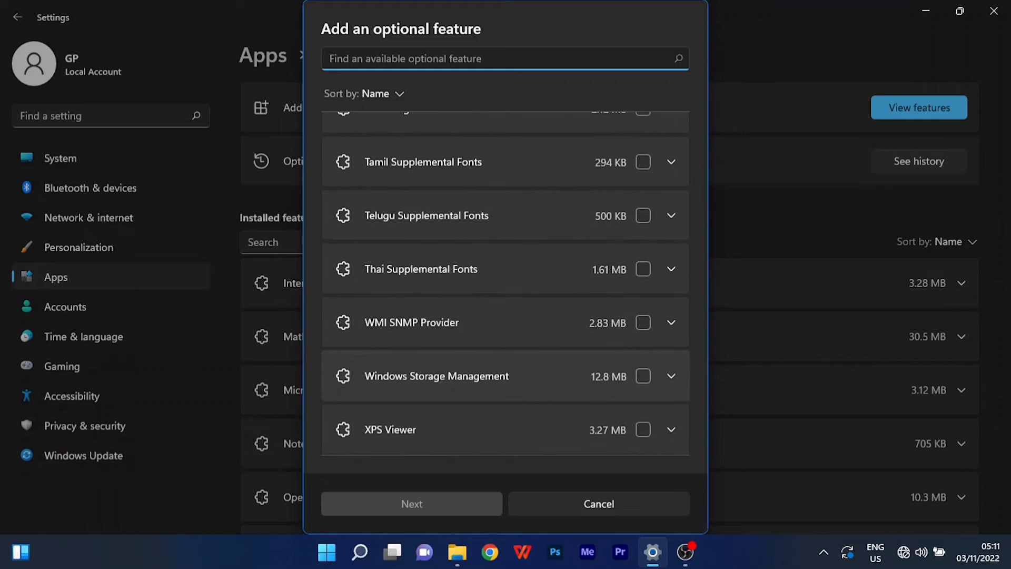
left_click(598, 504)
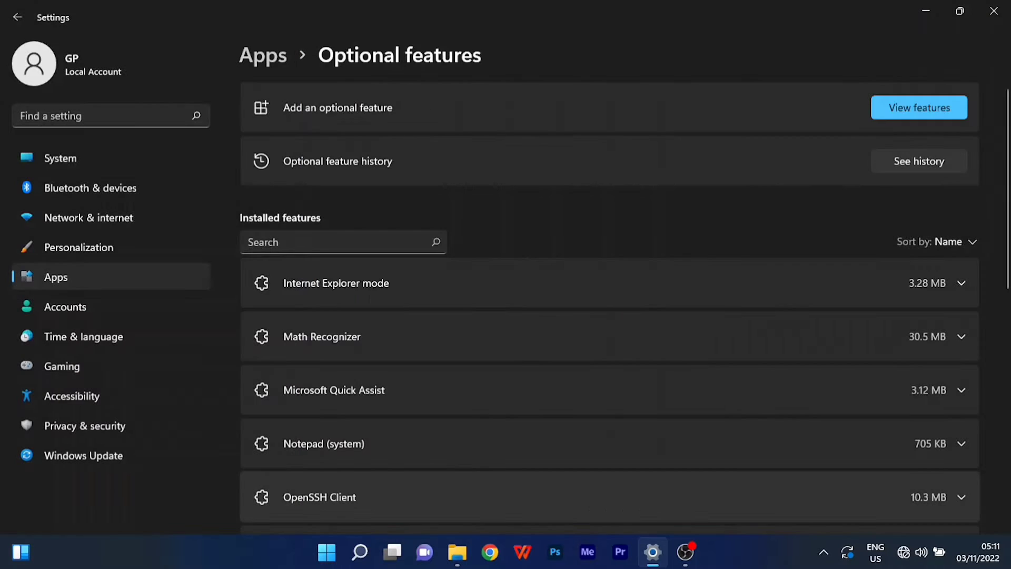
scroll("down", 3)
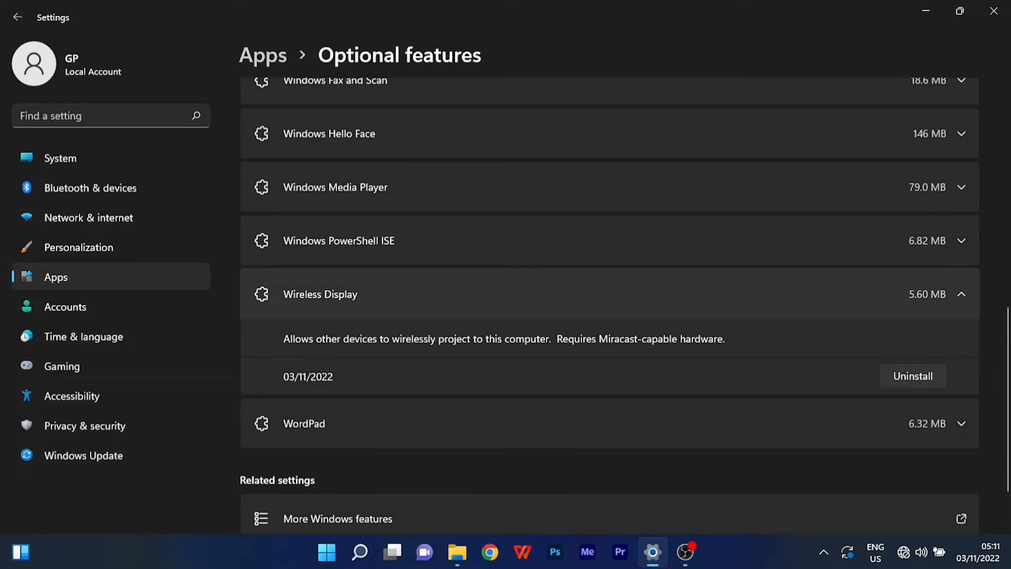
left_click(961, 294)
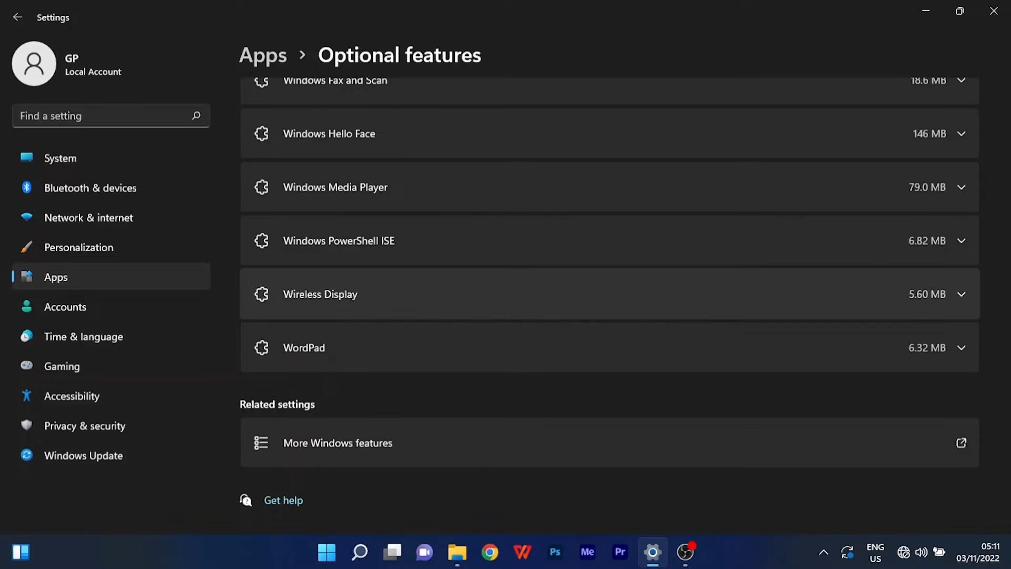
left_click(96, 116)
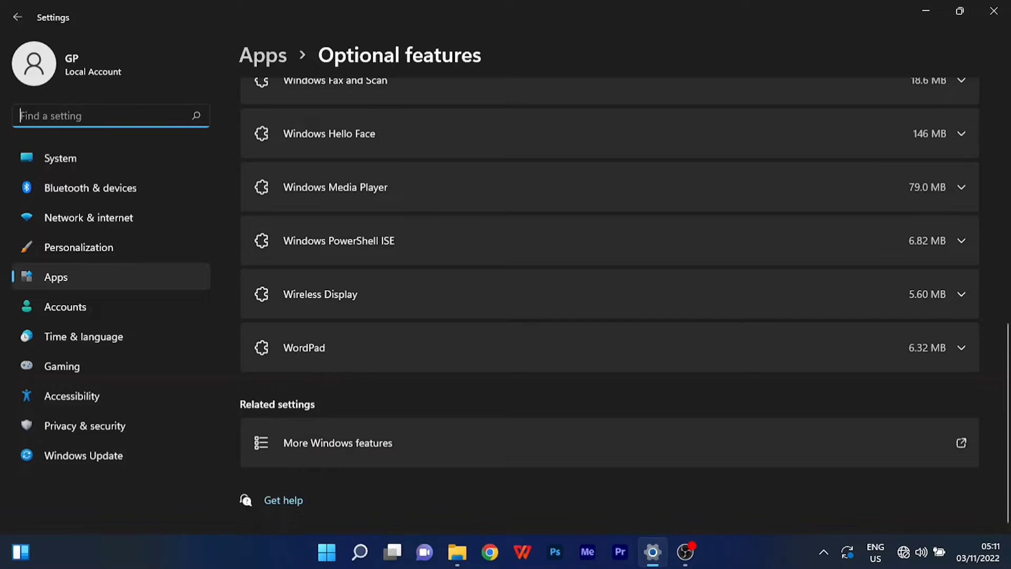
Search settings for 'proje' and open the Projecting to this PC page.
type("PROJE")
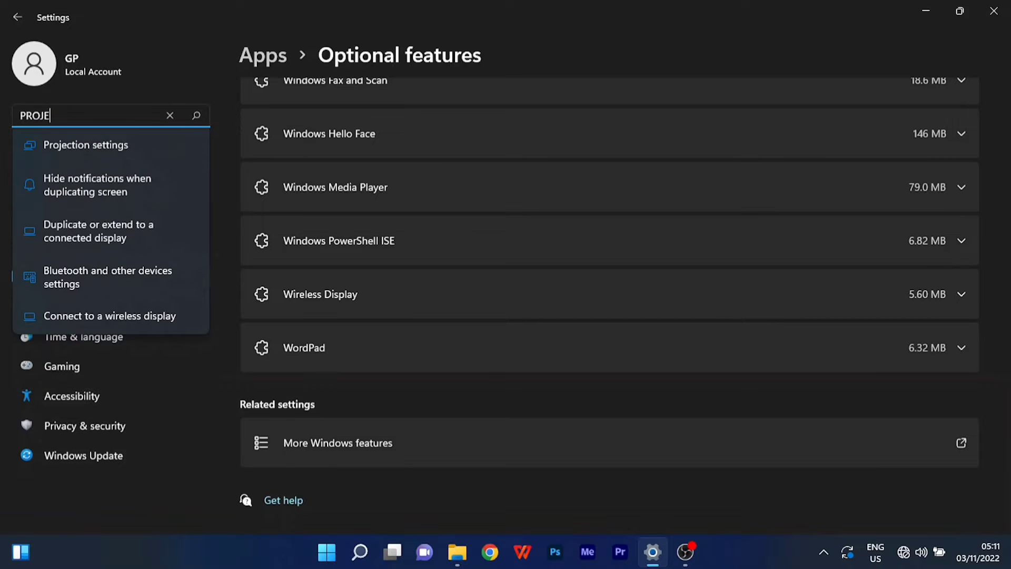
mouse_move(98, 145)
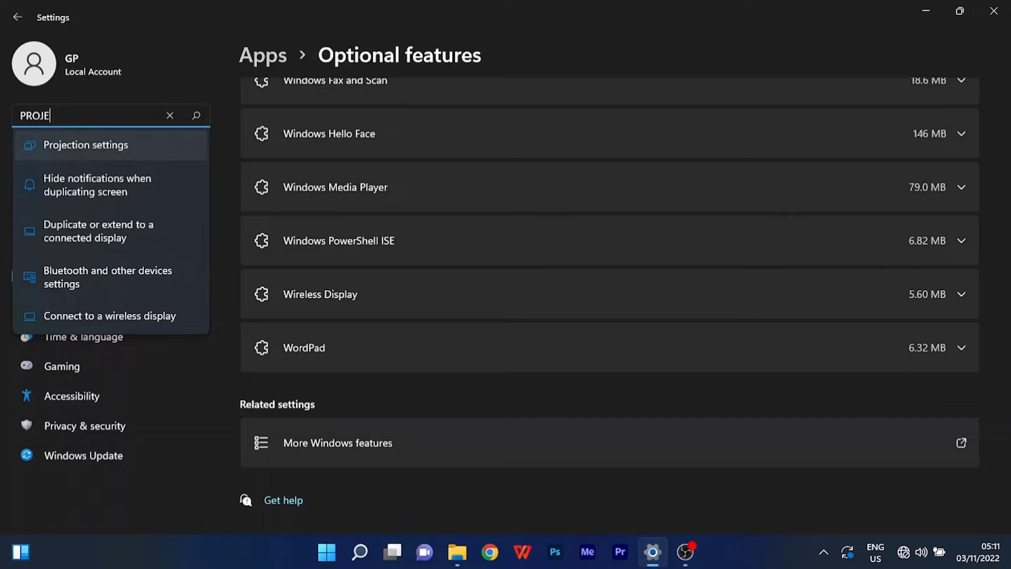
left_click(90, 144)
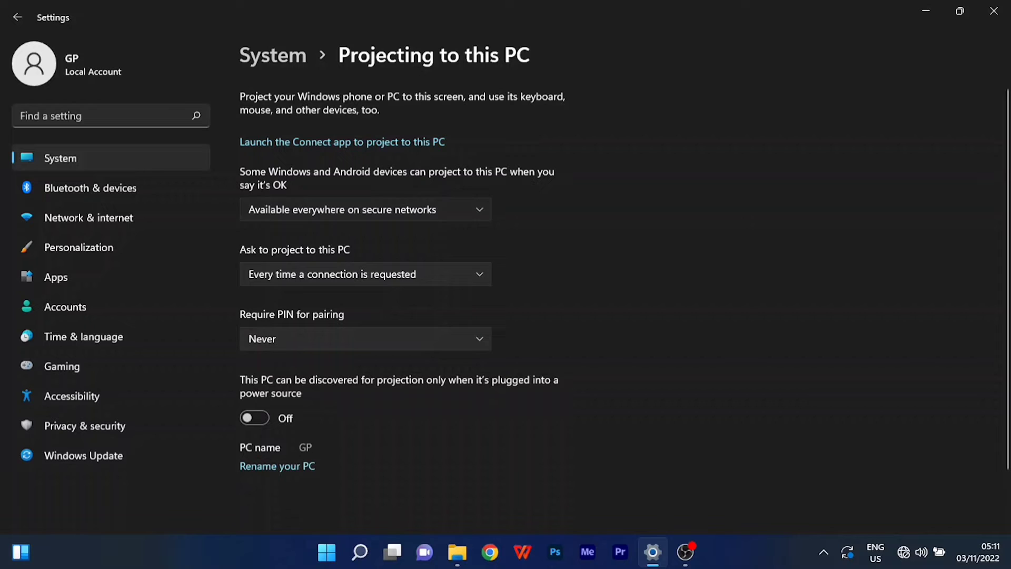
Set projection to Available everywhere, asking First time only, with plugged-in-only discovery left off.
left_click(364, 209)
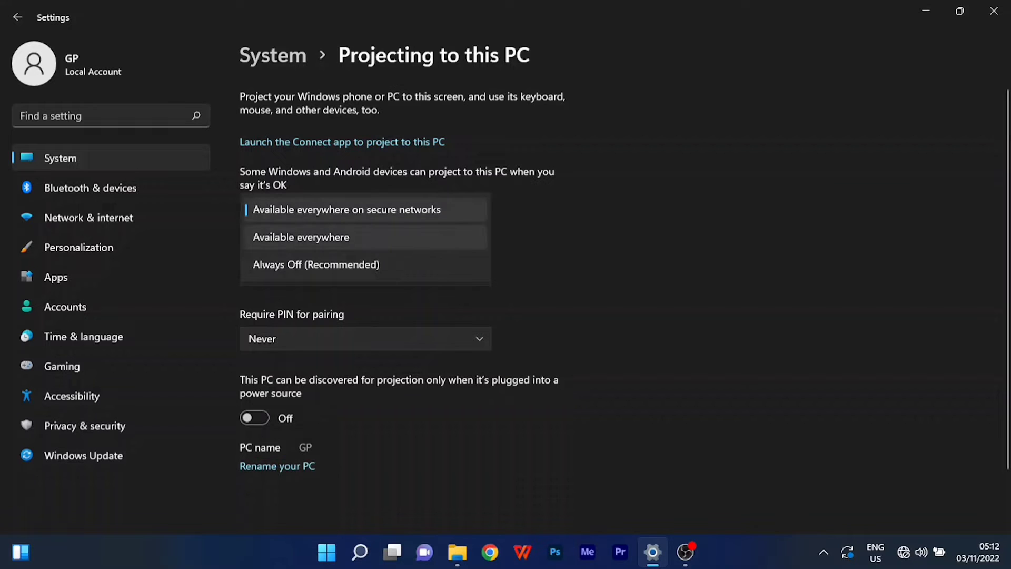
left_click(301, 236)
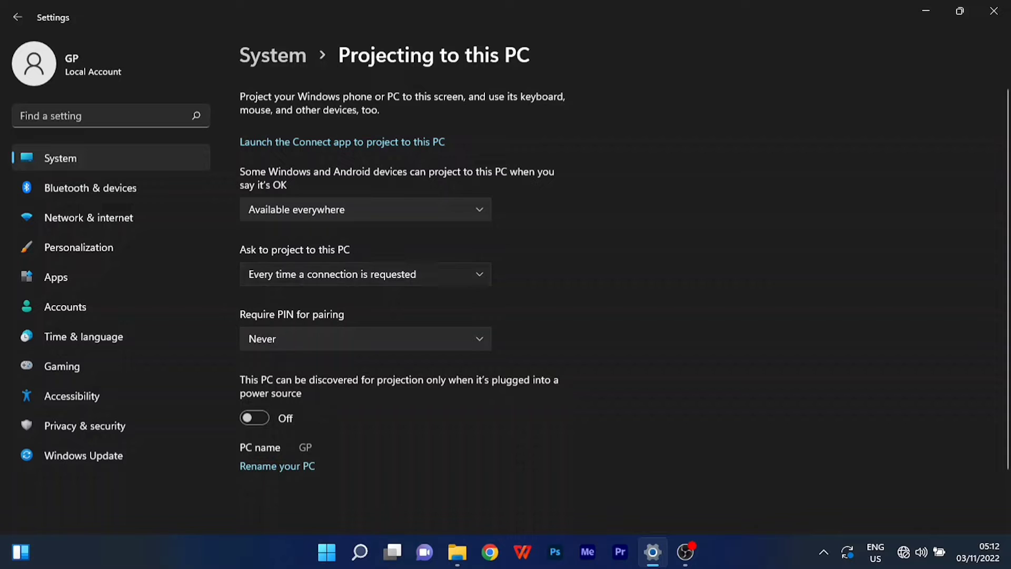
left_click(364, 273)
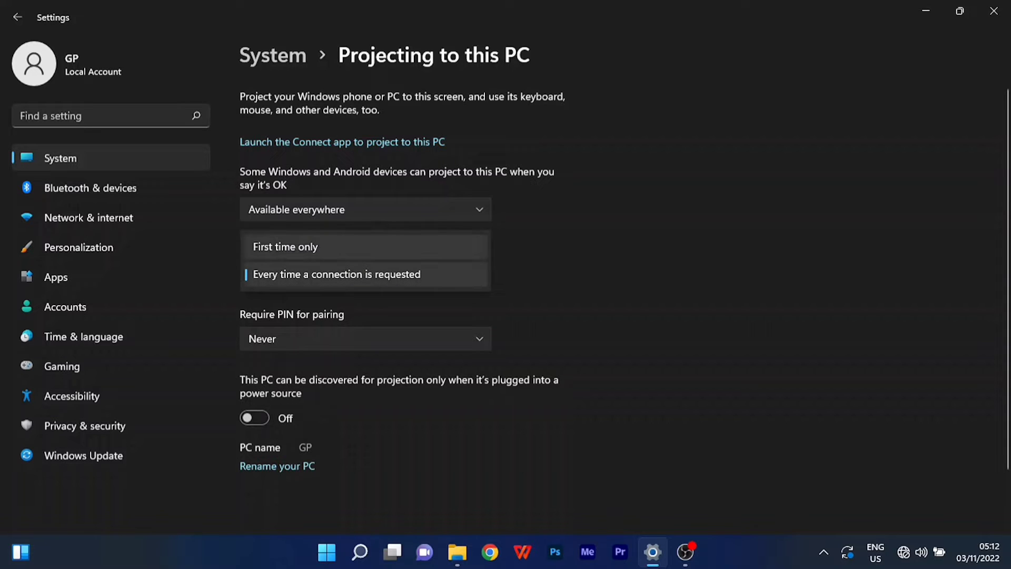
left_click(287, 246)
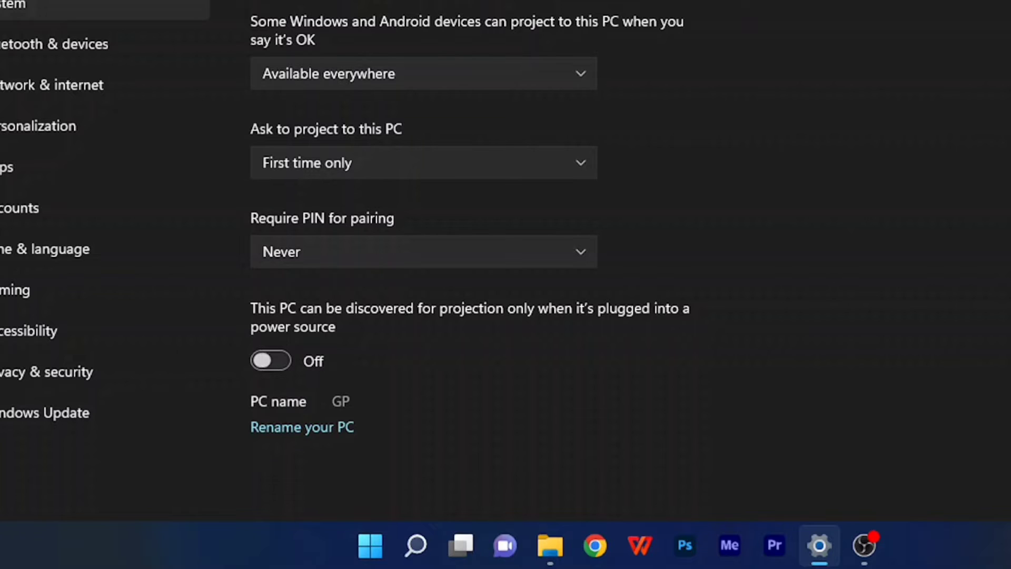
left_click(270, 359)
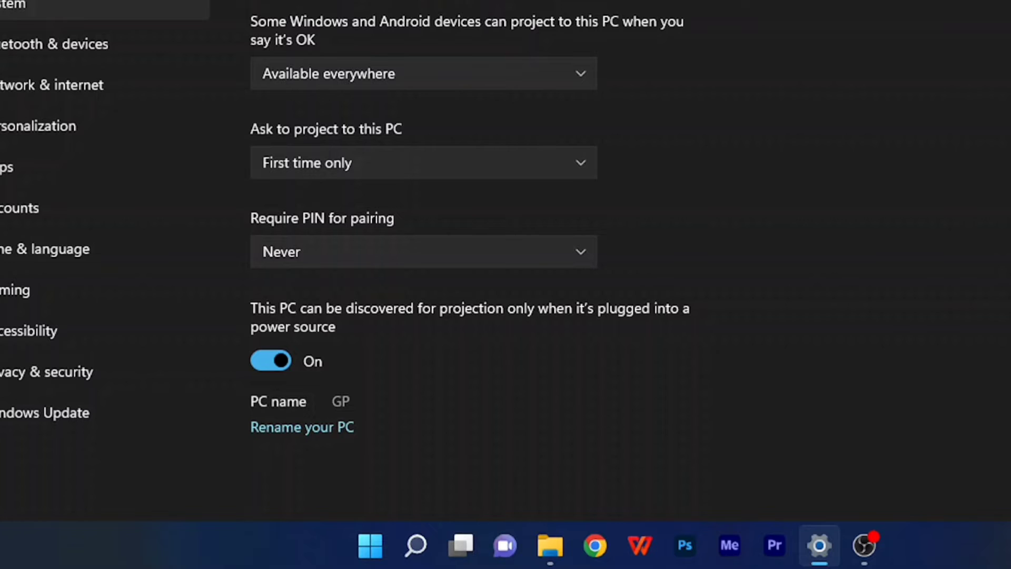
left_click(270, 360)
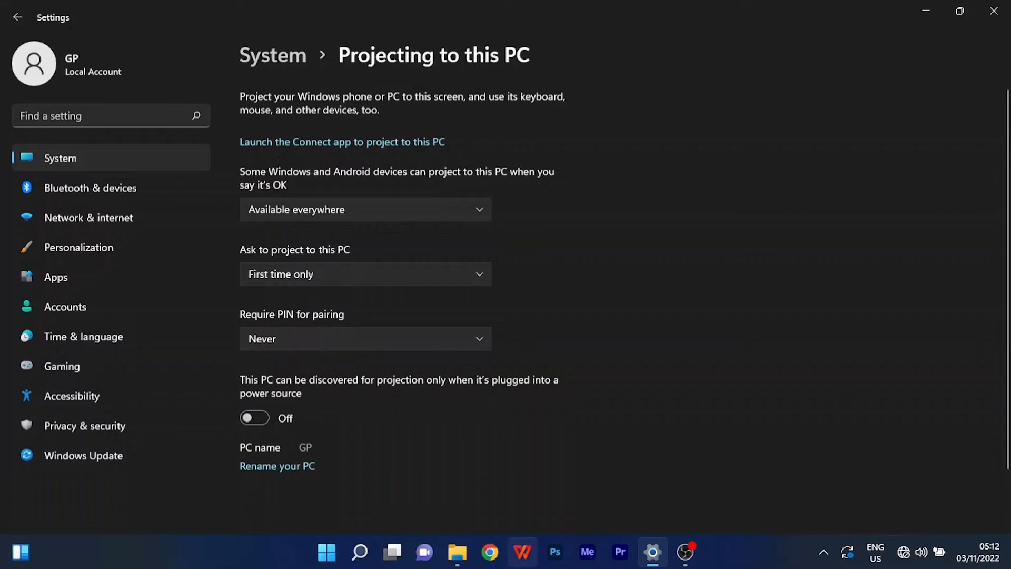
left_click(359, 552)
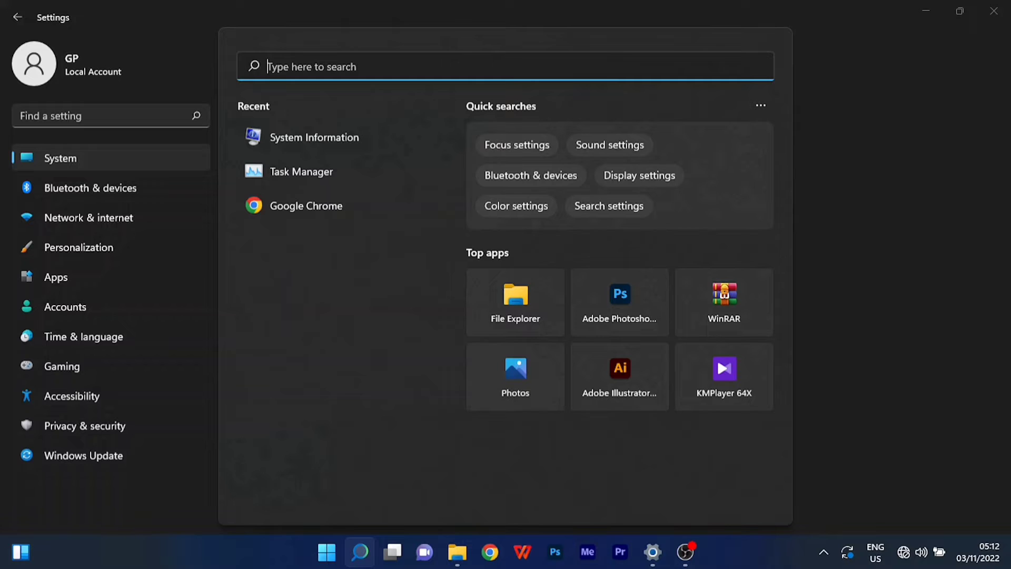
Search 'connect', pin the Connect app to the taskbar, and launch it.
type("CONNECT")
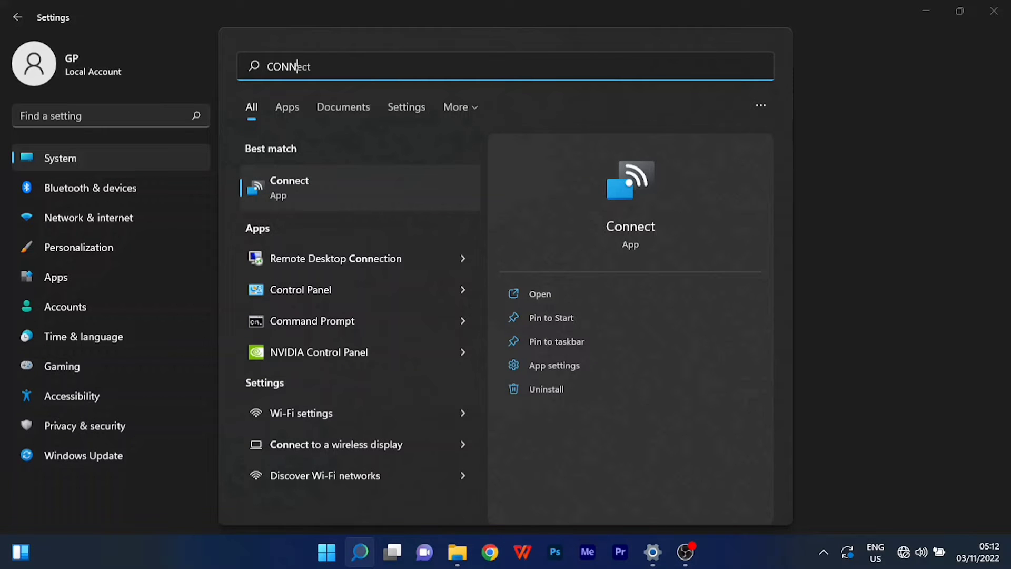
right_click(290, 187)
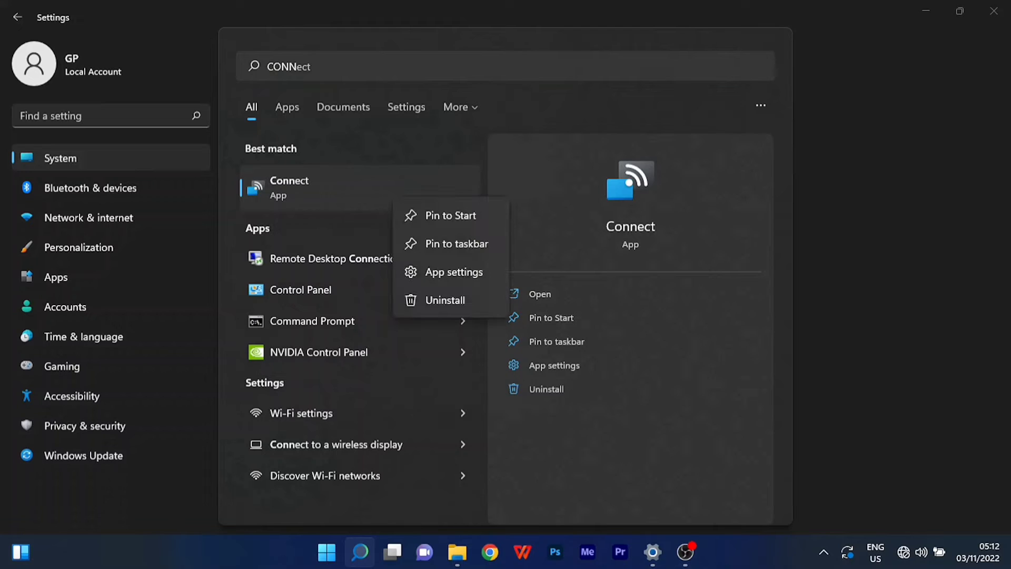
mouse_move(454, 243)
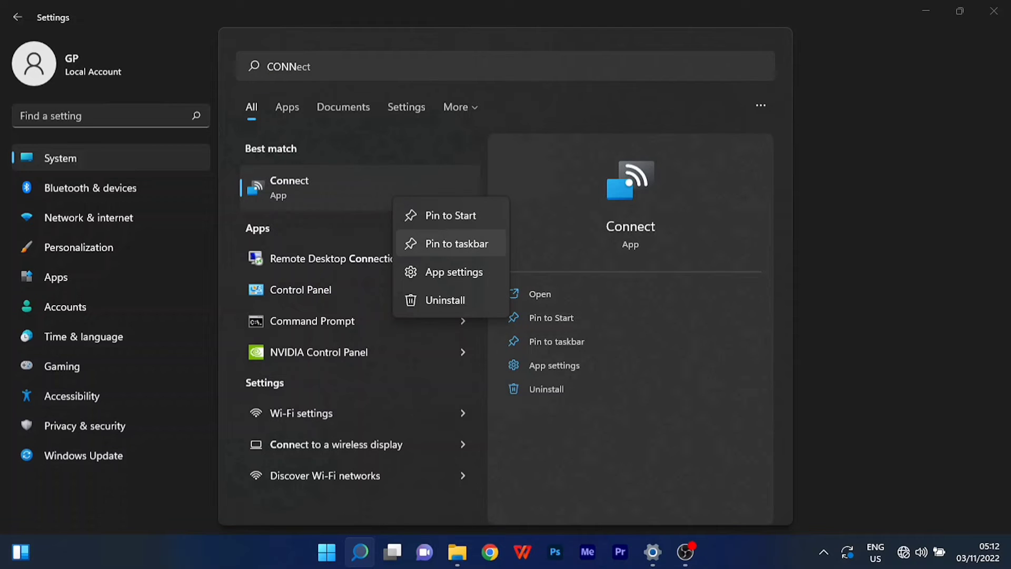
left_click(456, 243)
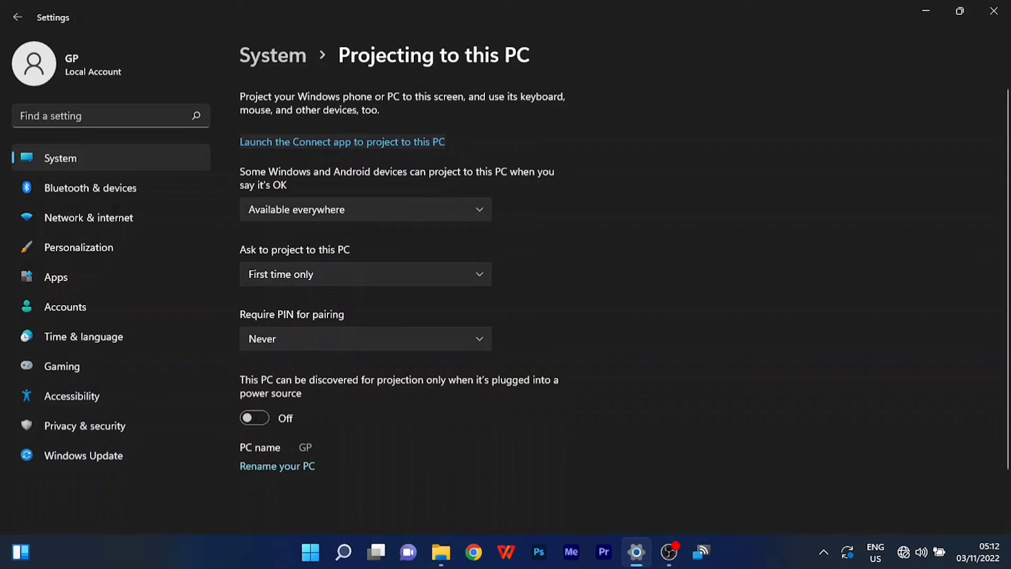
left_click(342, 142)
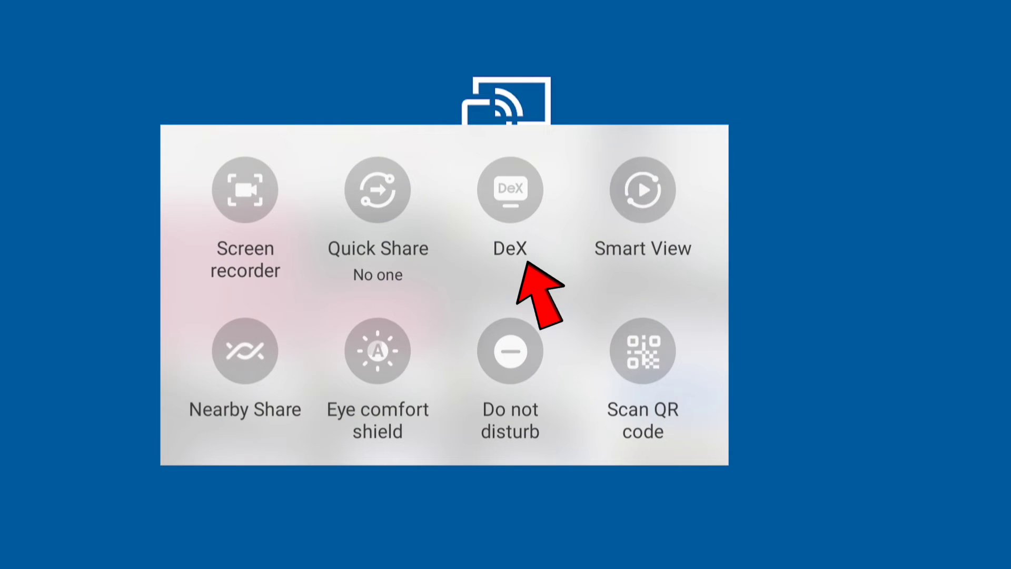
Start DeX on TV or monitor from the phone, connecting wirelessly to this PC.
left_click(509, 189)
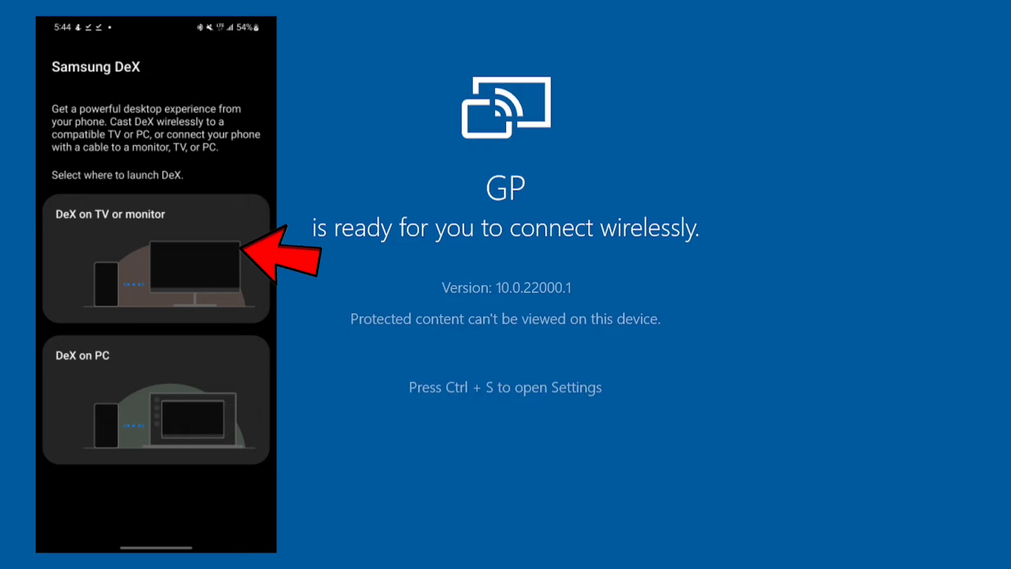
left_click(156, 258)
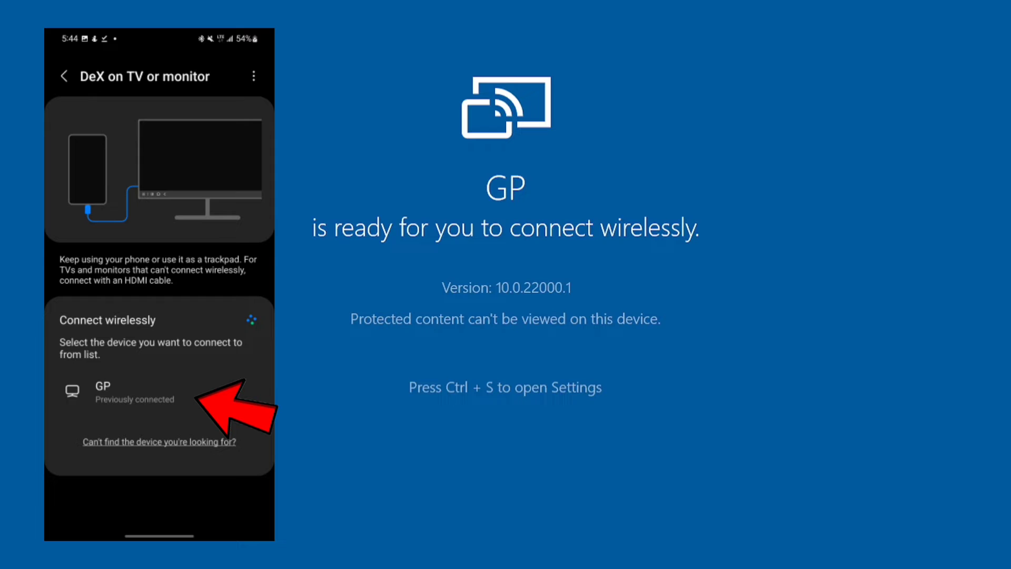
left_click(103, 392)
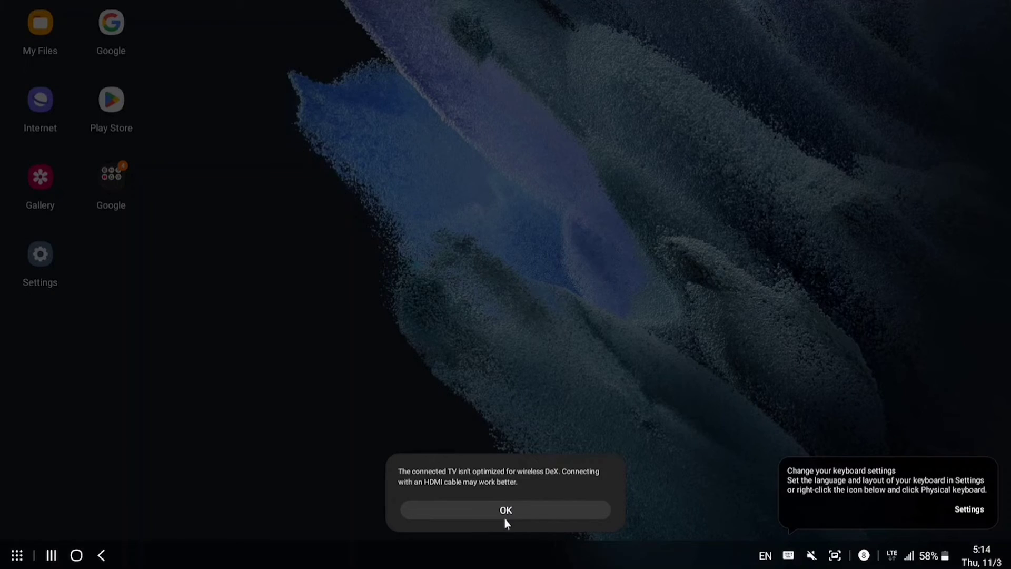
Dismiss the wireless DeX notice, browse the Apps screen, then open the Google folder.
left_click(506, 509)
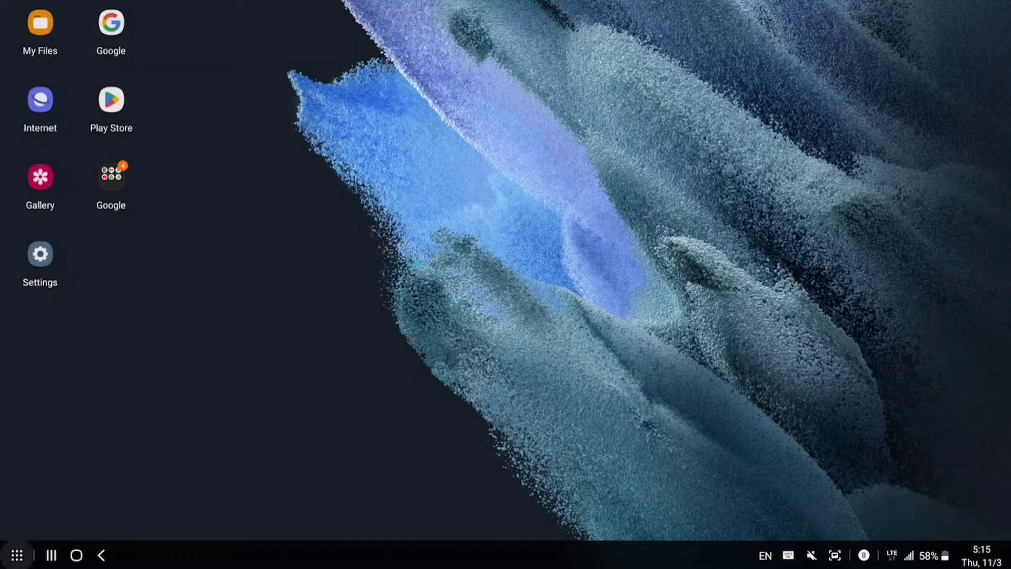
left_click(15, 555)
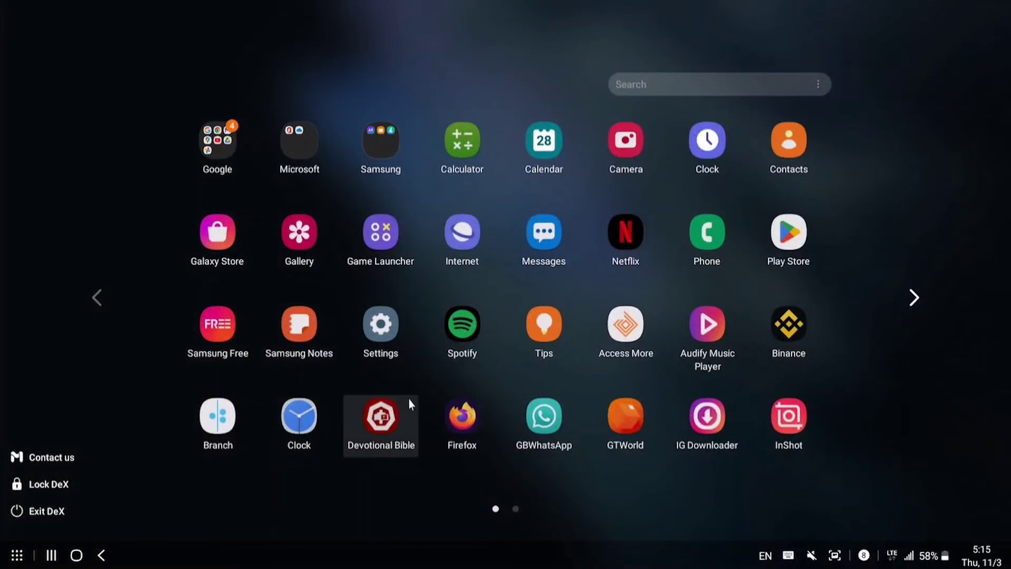
mouse_move(396, 486)
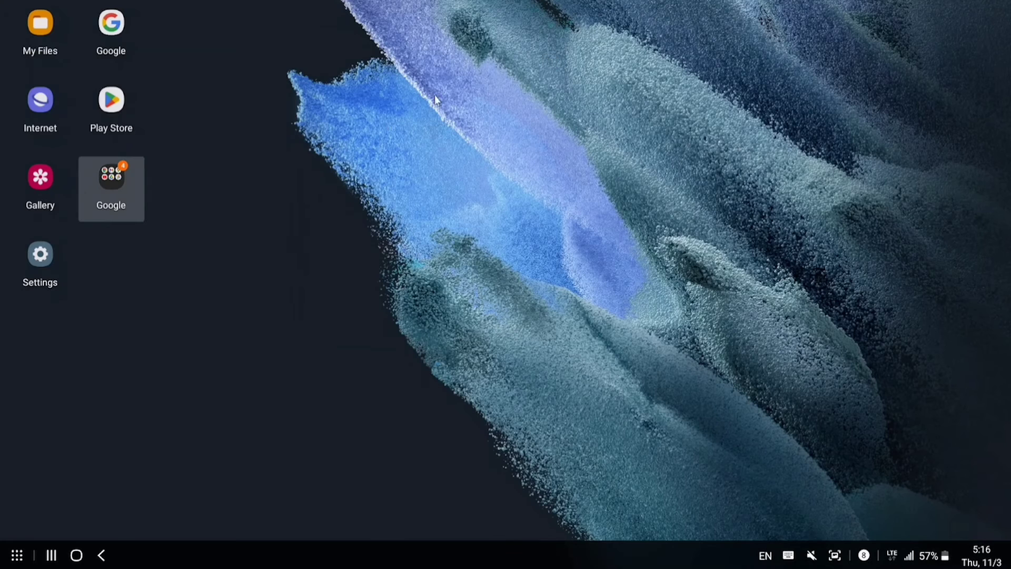
mouse_move(82, 201)
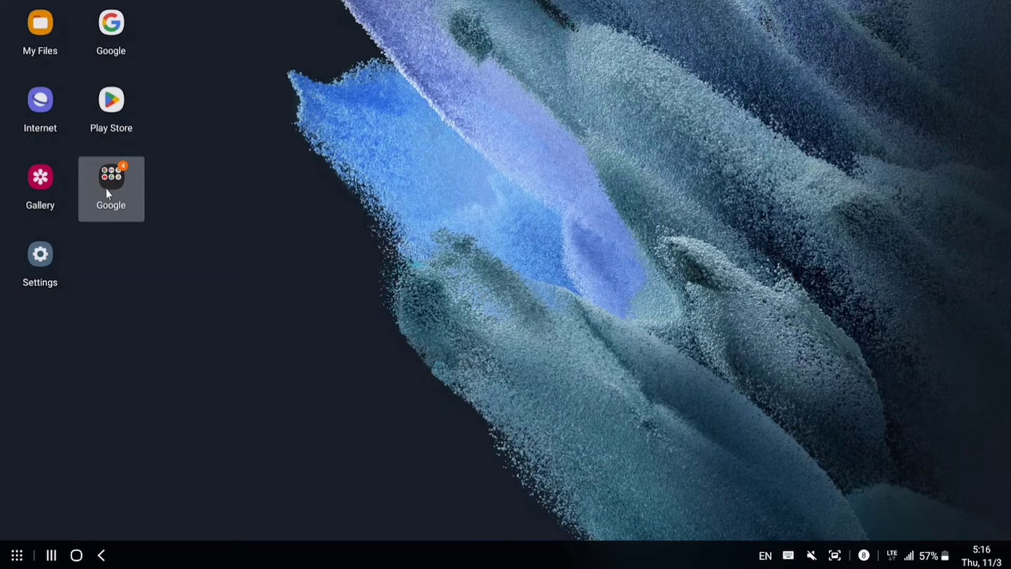
left_click(110, 181)
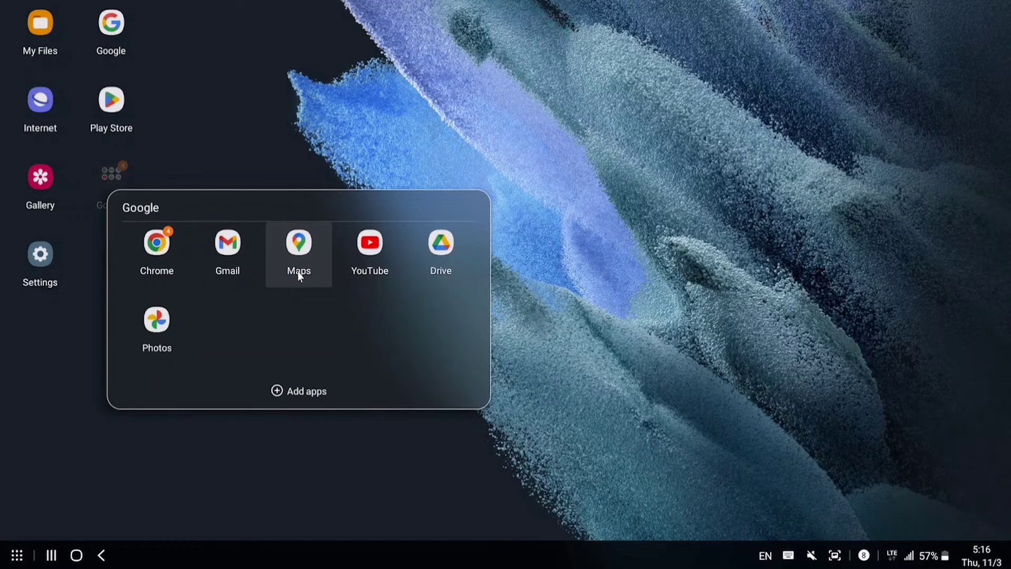
mouse_move(369, 251)
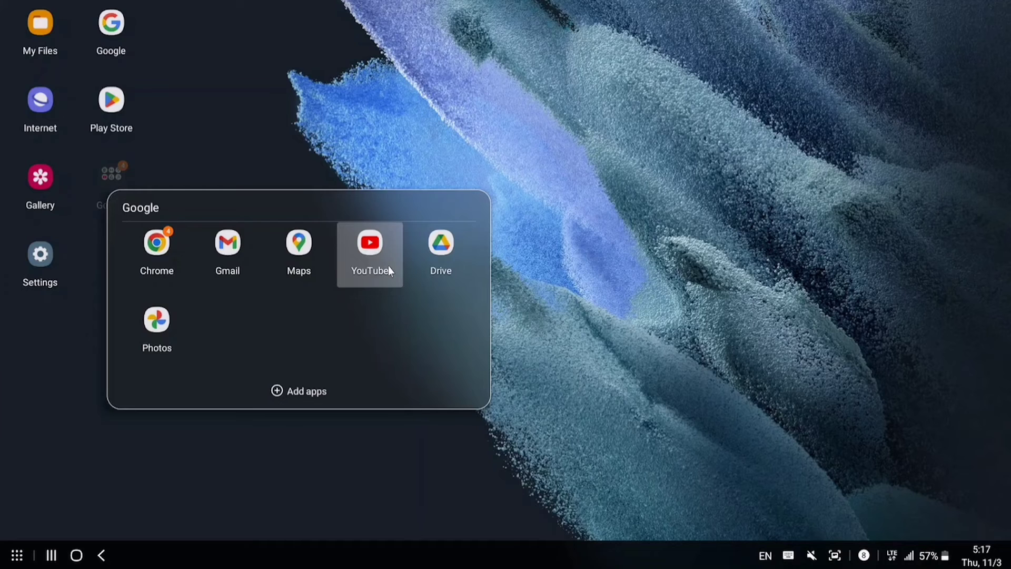
Launch YouTube and go to your own channel page via the profile avatar.
left_click(368, 243)
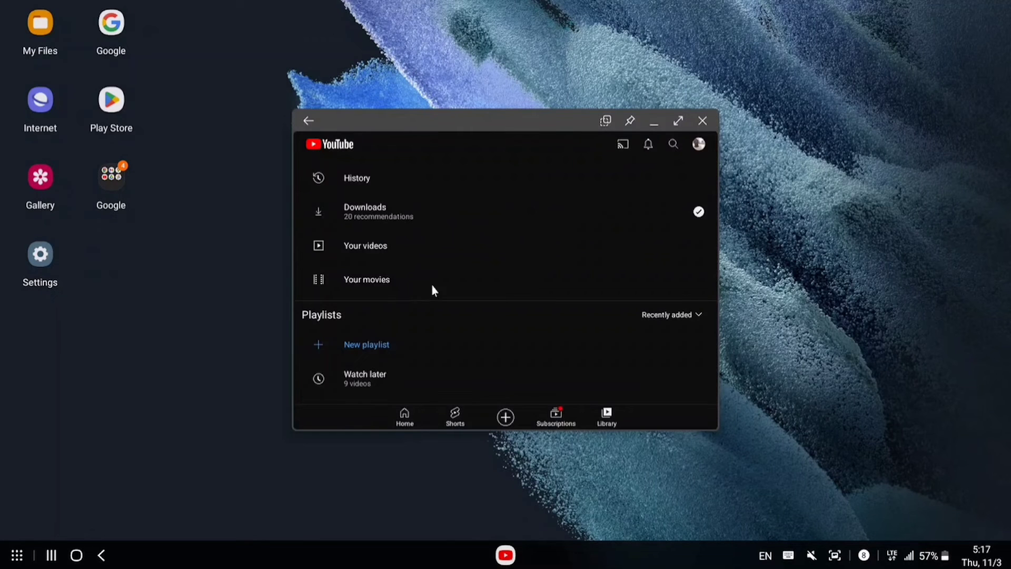
mouse_move(648, 167)
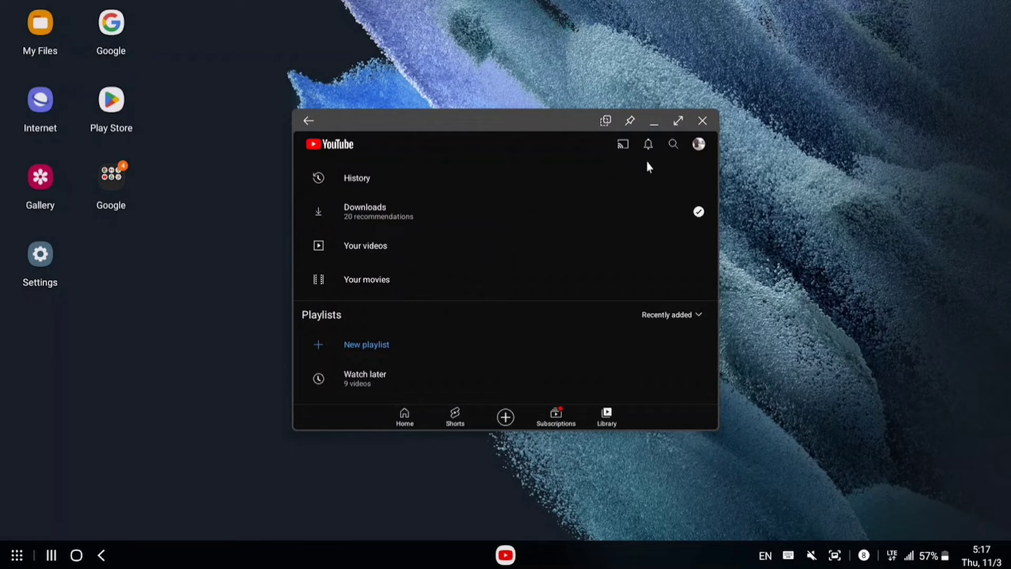
mouse_move(710, 144)
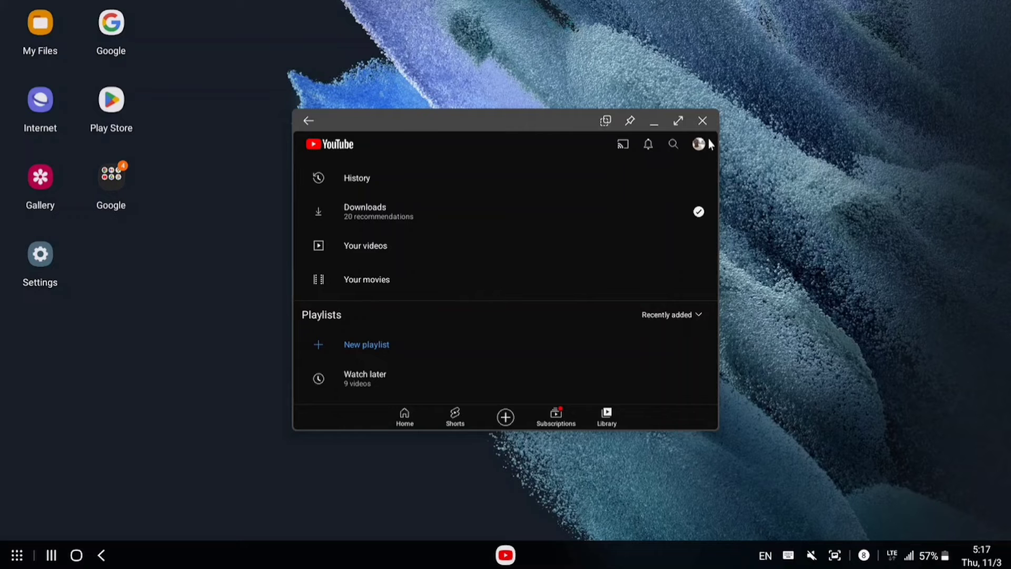
mouse_move(702, 143)
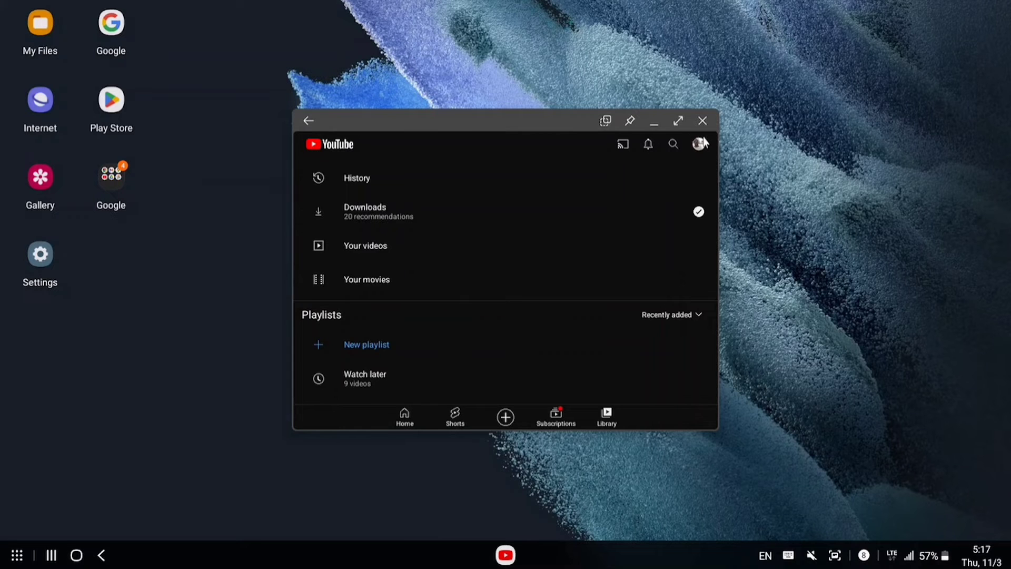
mouse_move(699, 151)
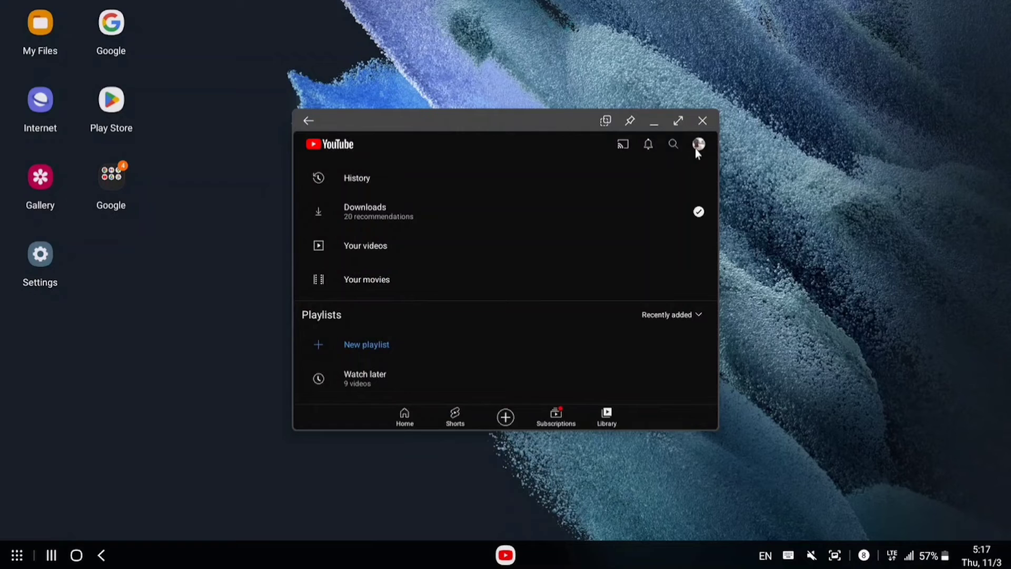
mouse_move(701, 153)
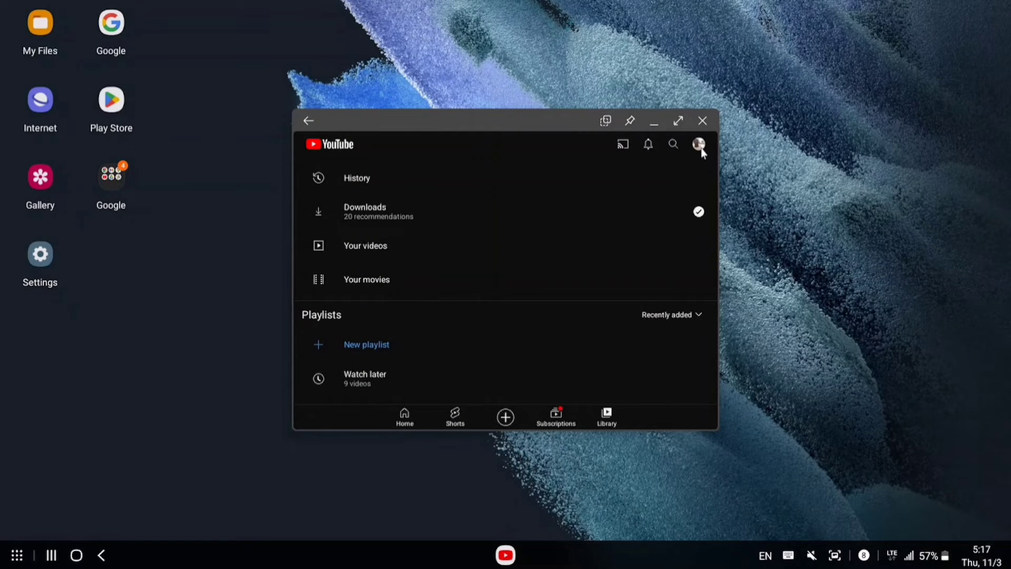
left_click(699, 144)
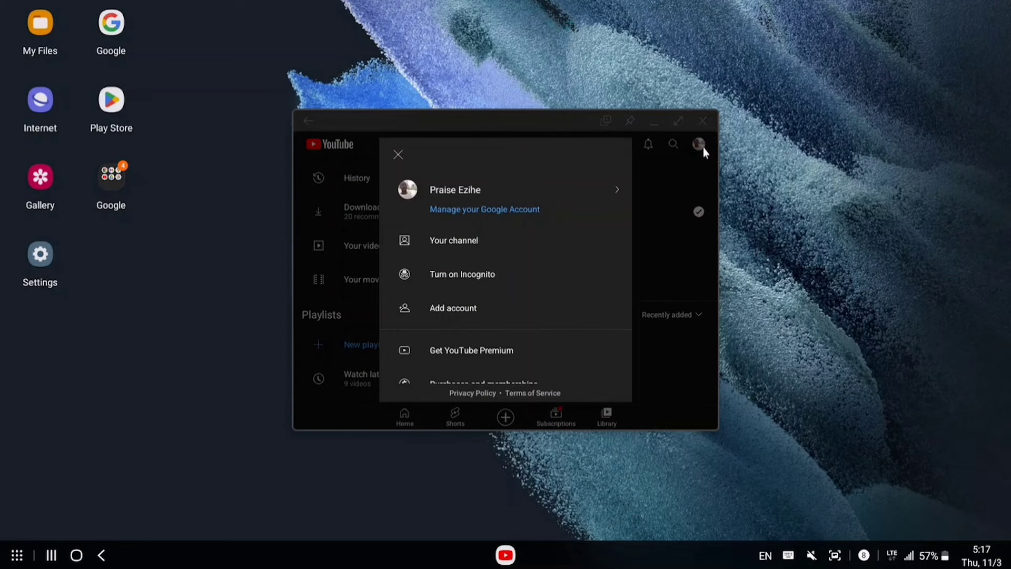
mouse_move(533, 282)
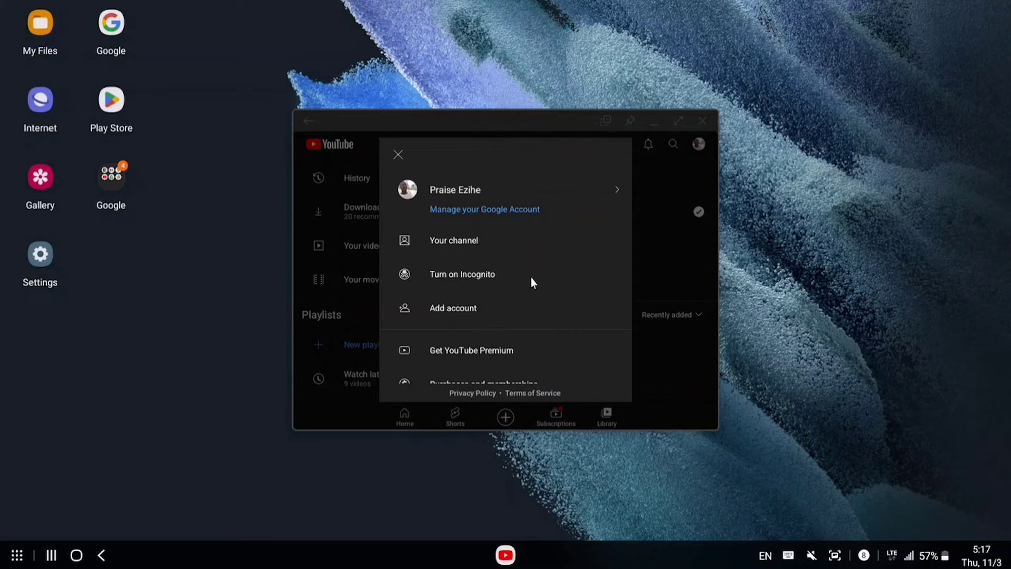
mouse_move(474, 238)
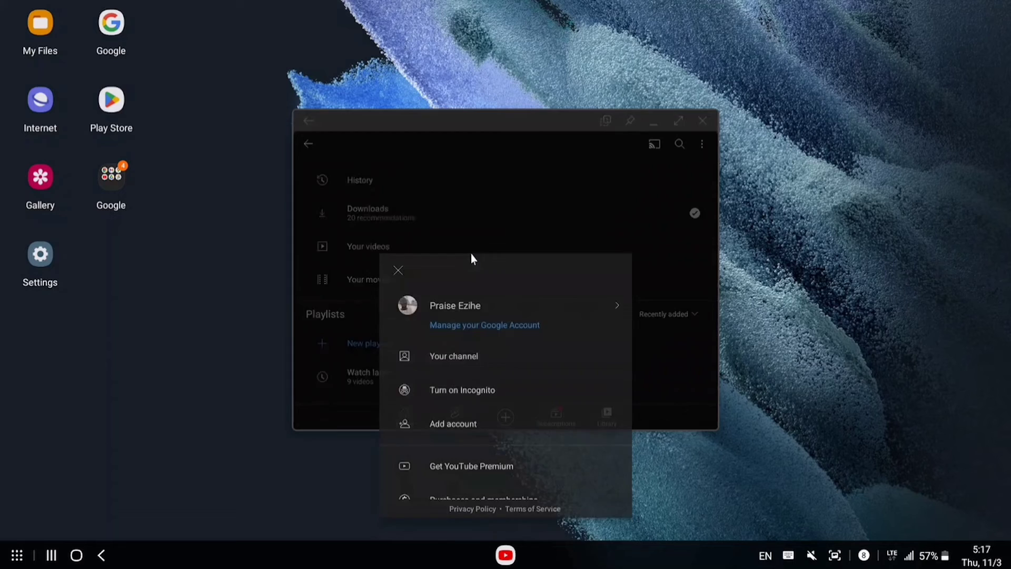
left_click(453, 356)
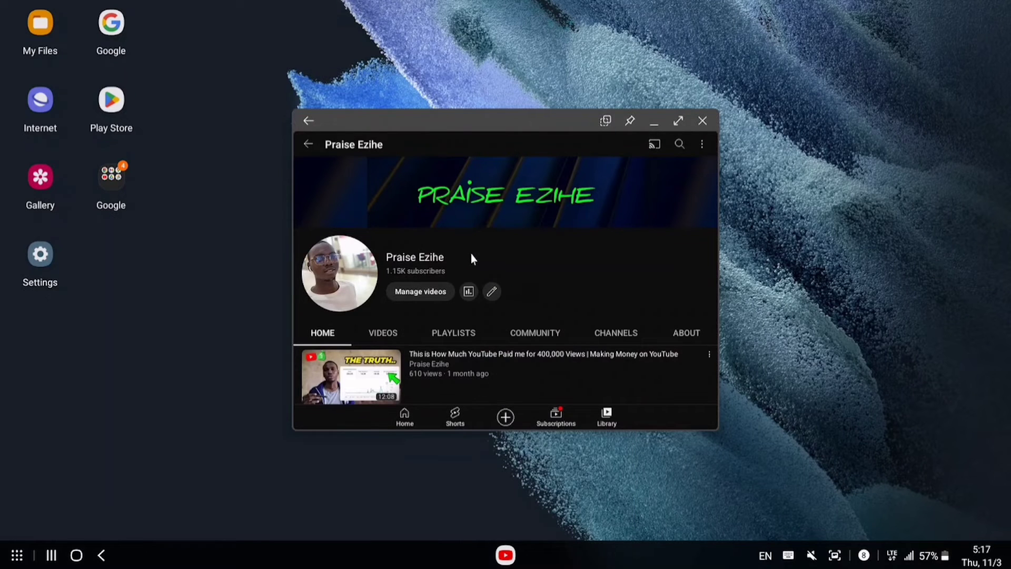
scroll("down", 3)
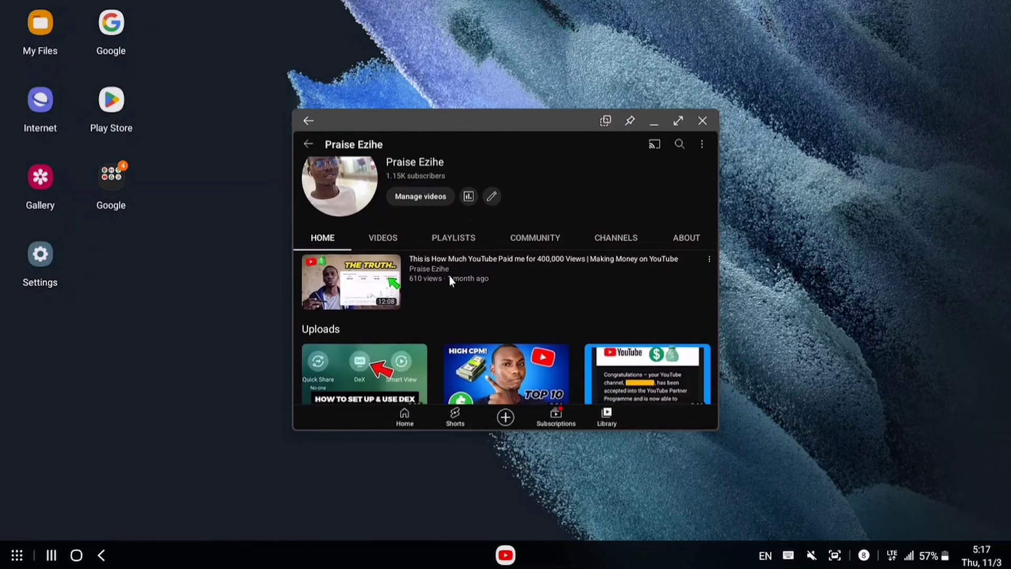
scroll("down", 3)
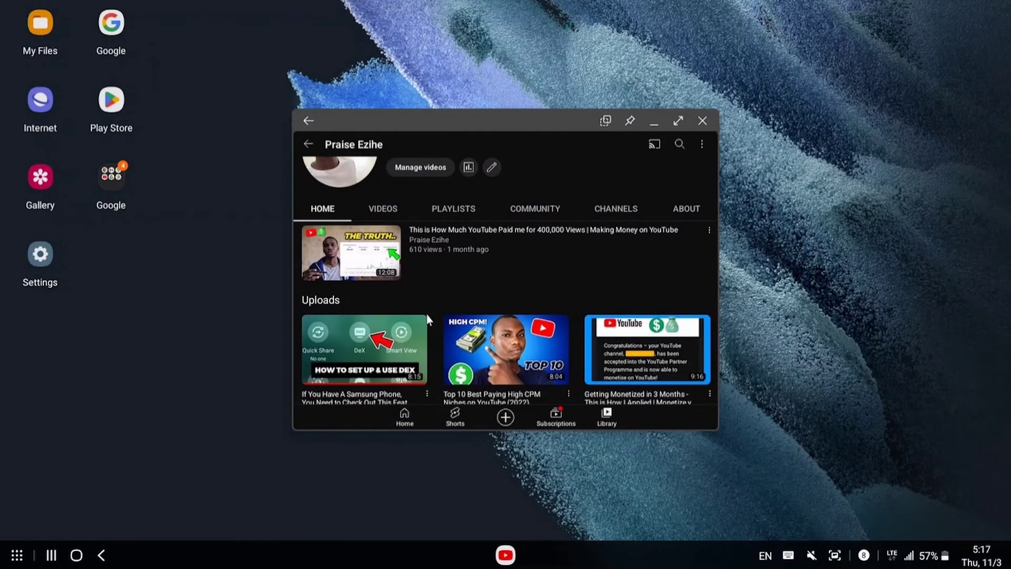
mouse_move(387, 198)
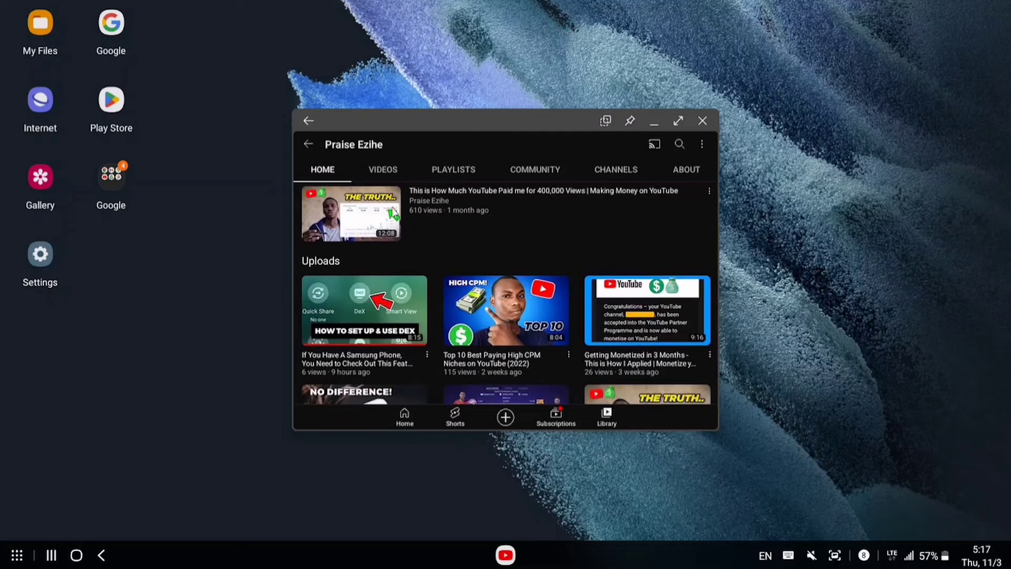
mouse_move(380, 144)
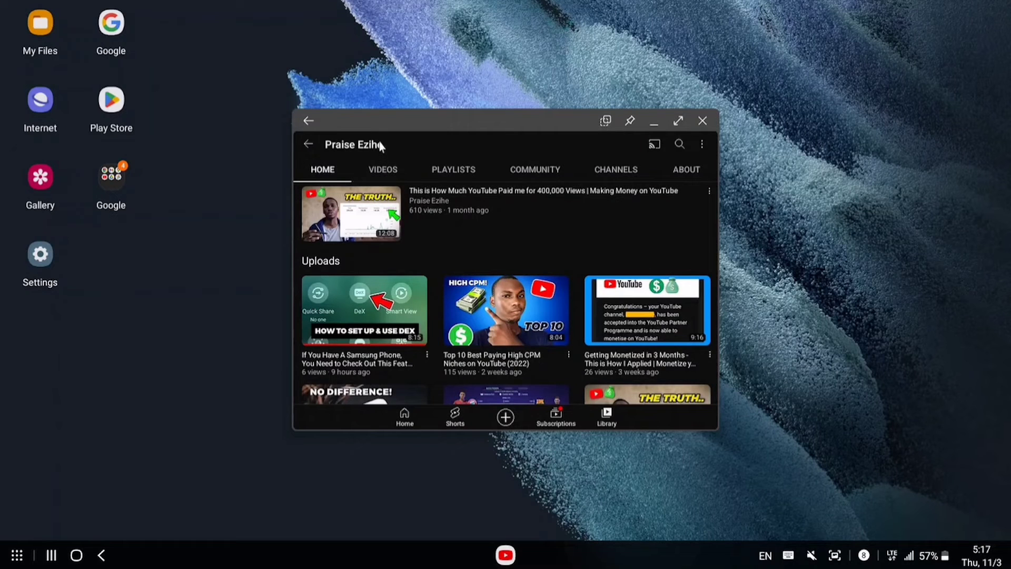
Show Praise Ezihe's Videos tab and scroll down through the uploads.
left_click(382, 169)
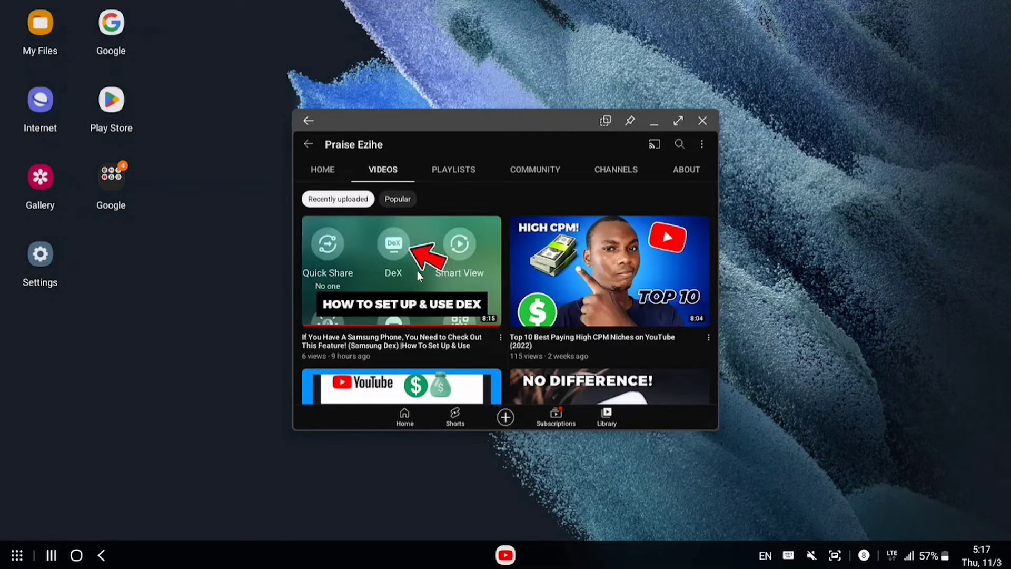
scroll("down", 3)
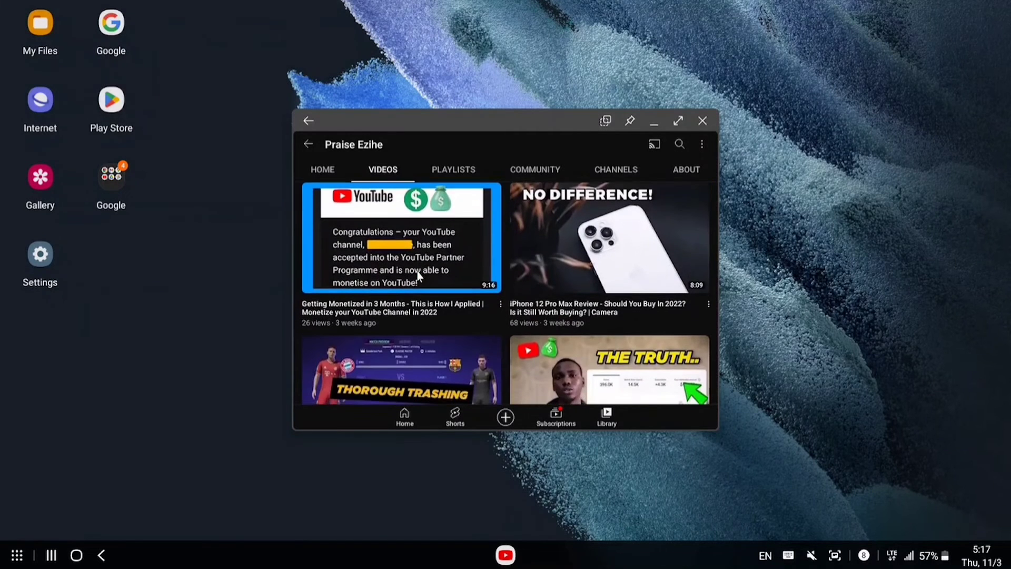
scroll("down", 3)
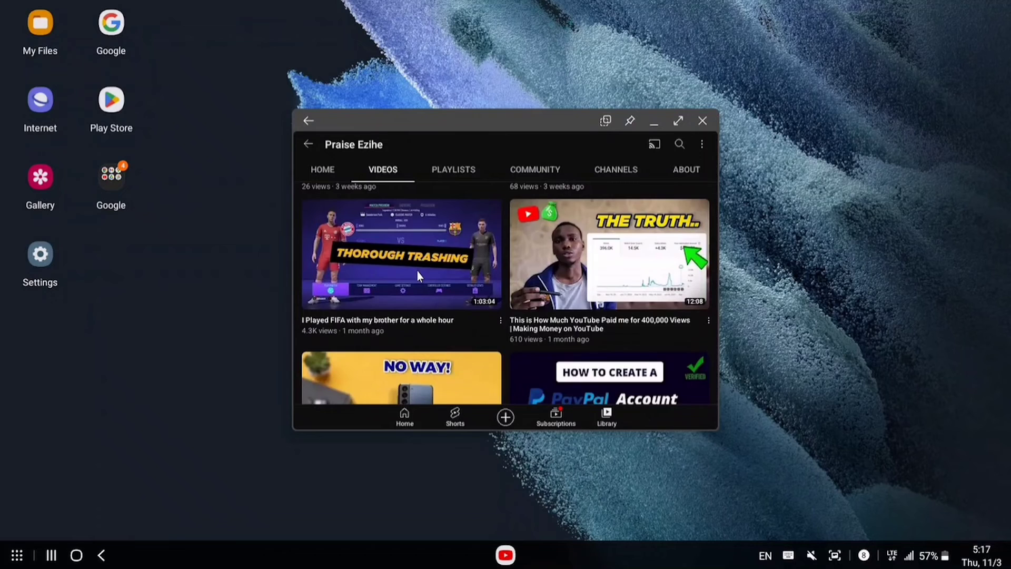
scroll("down", 3)
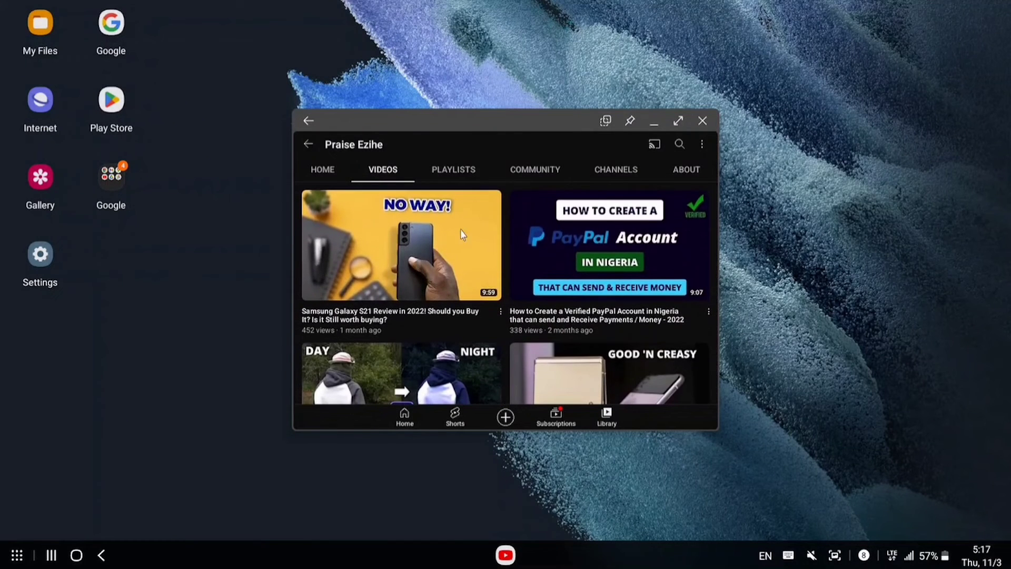
mouse_move(717, 107)
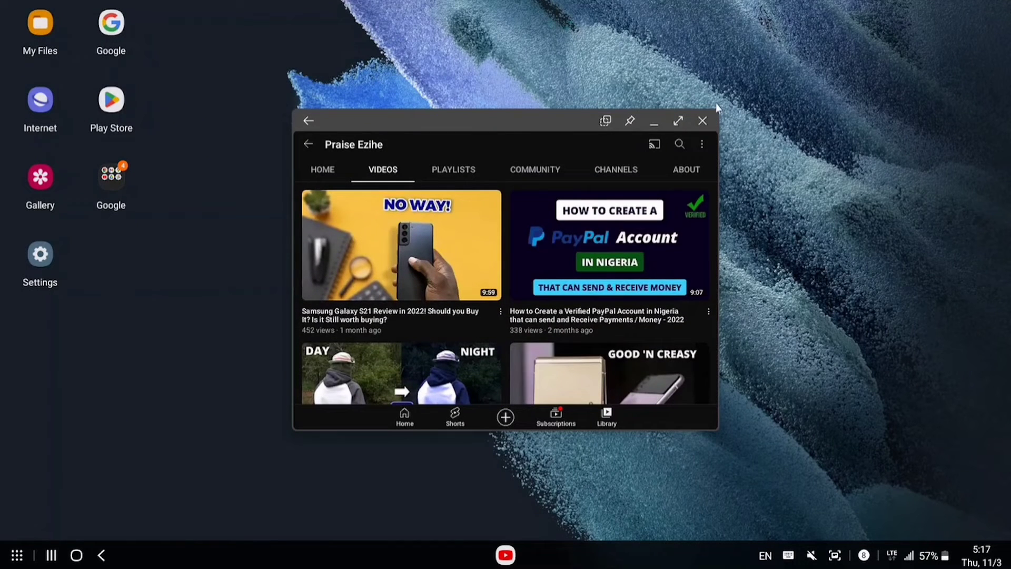
Minimize the YouTube window, then restore it from the DeX taskbar.
left_click(703, 121)
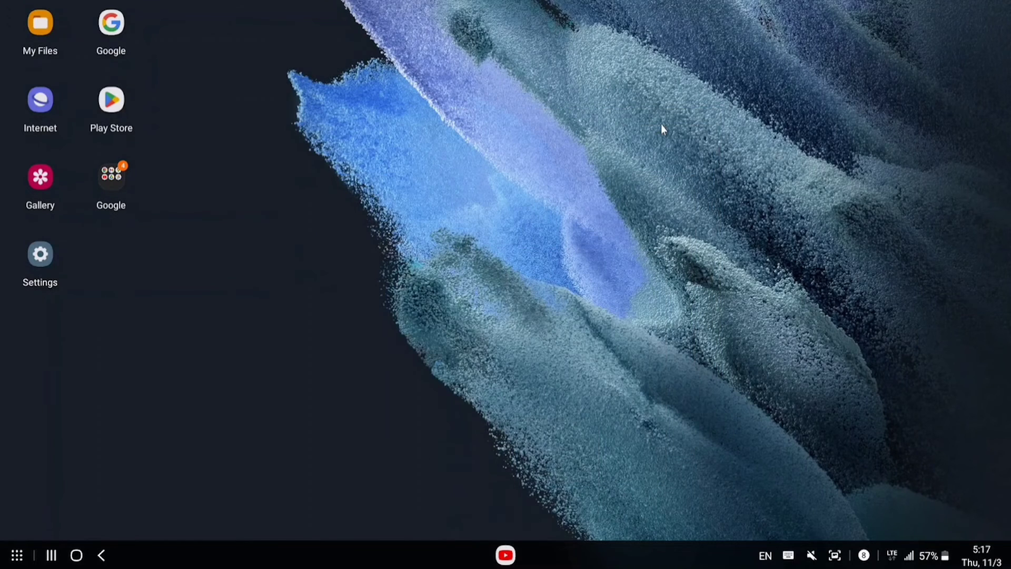
mouse_move(542, 523)
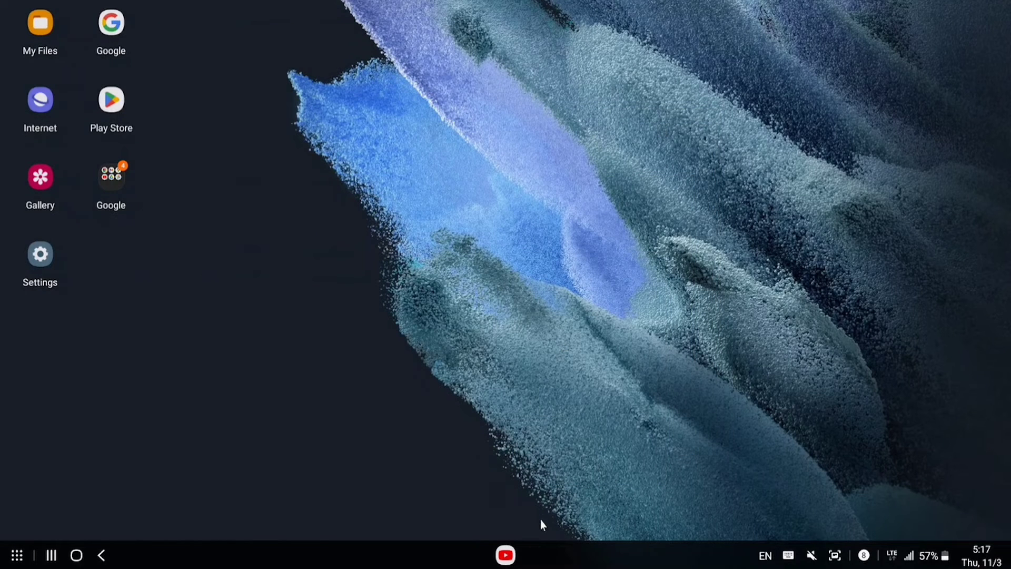
left_click(505, 555)
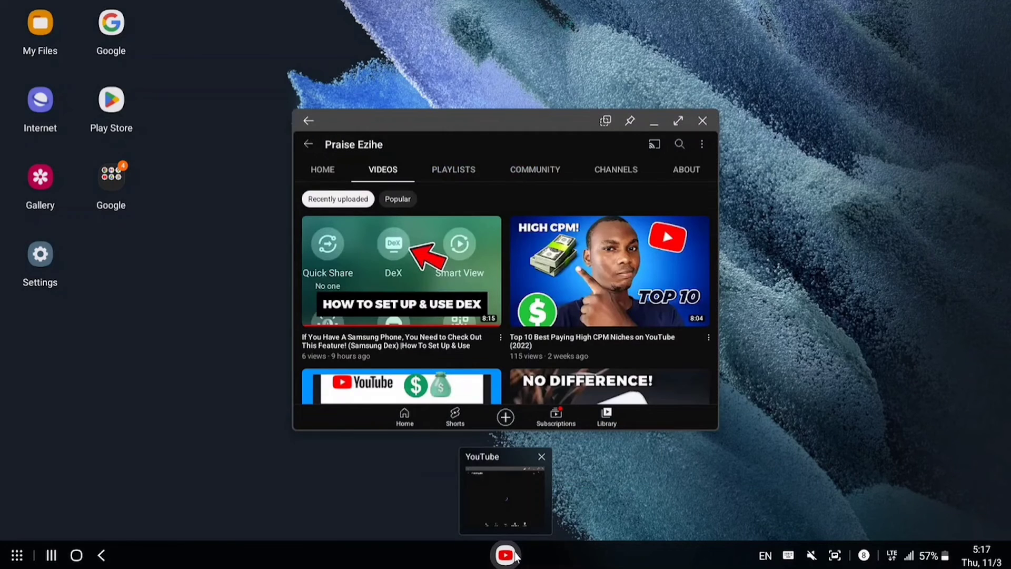
Maximize YouTube, browse the uploads, and play the '400,000 Views' earnings video.
left_click(678, 121)
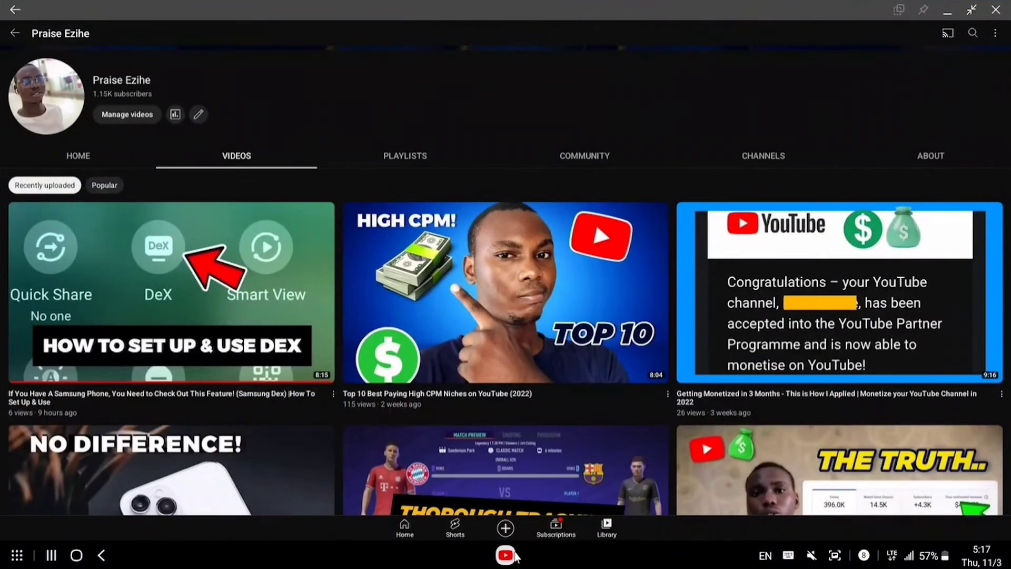
scroll("down", 3)
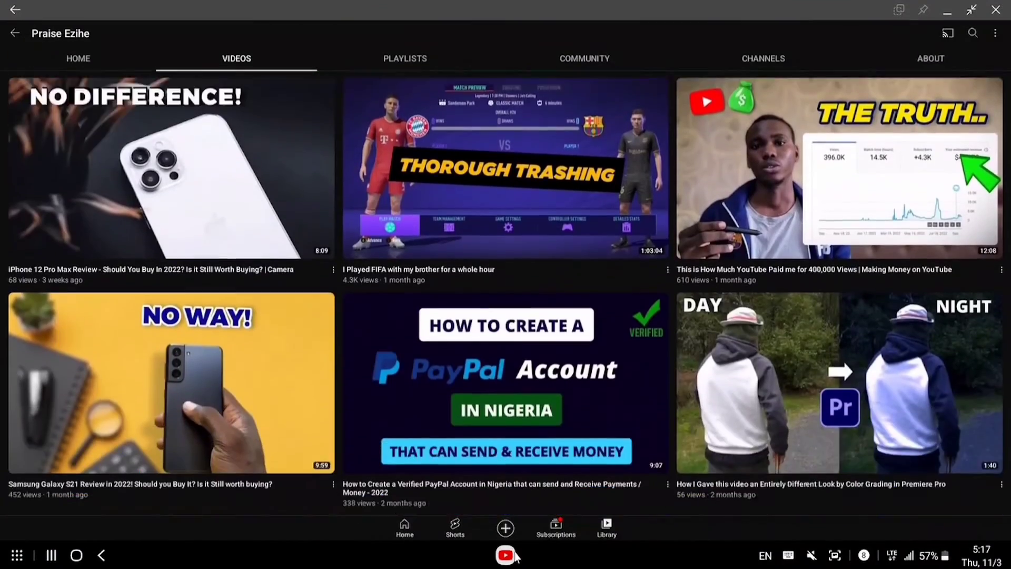
scroll("down", 3)
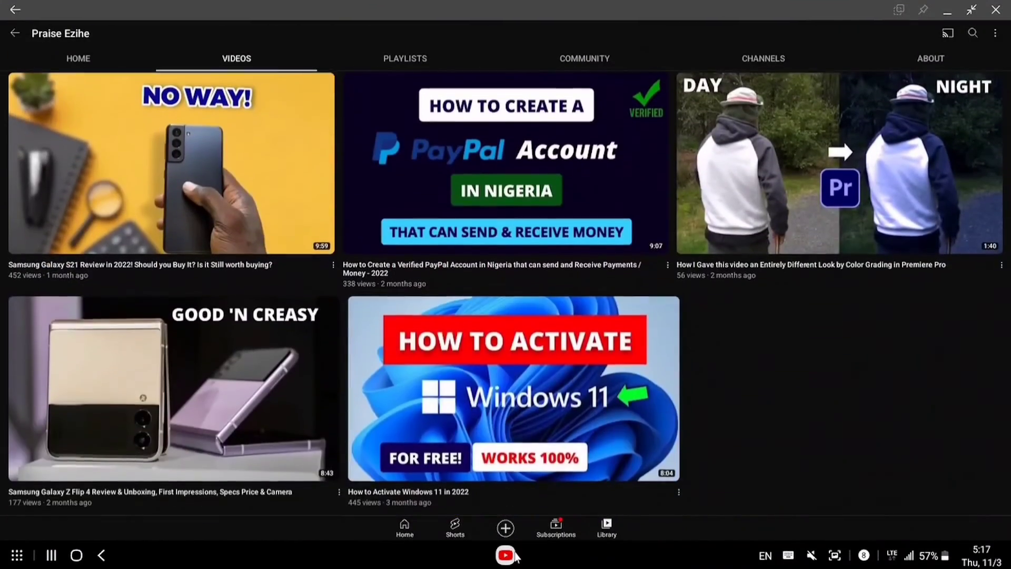
scroll("up", 3)
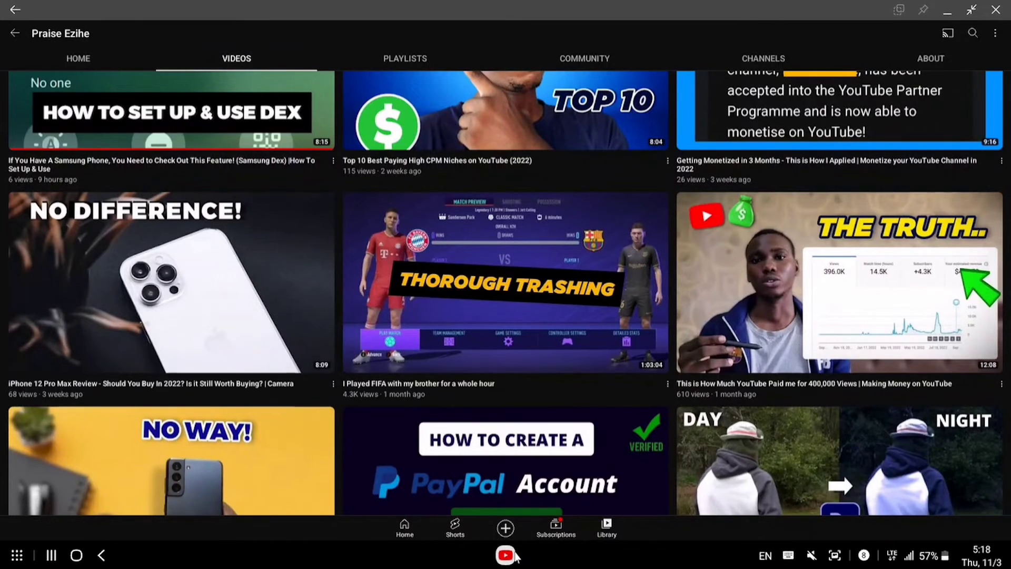
scroll("down", 3)
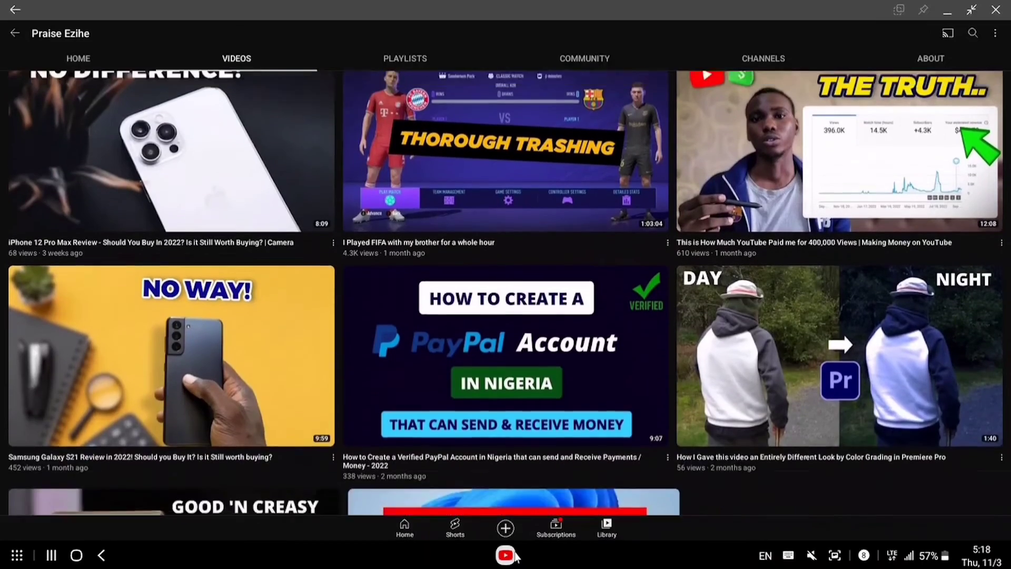
scroll("up", 3)
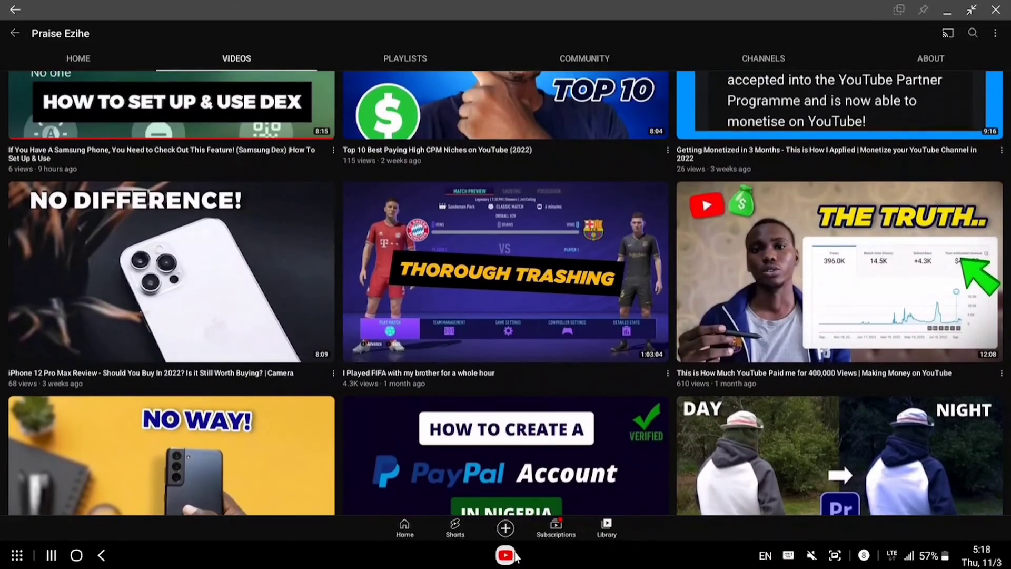
scroll("up", 3)
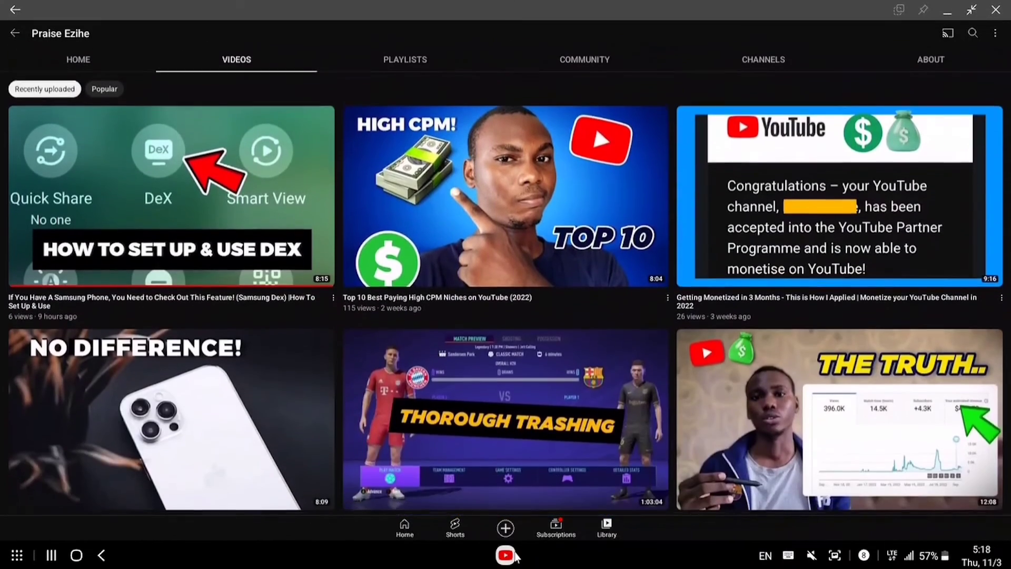
scroll("down", 3)
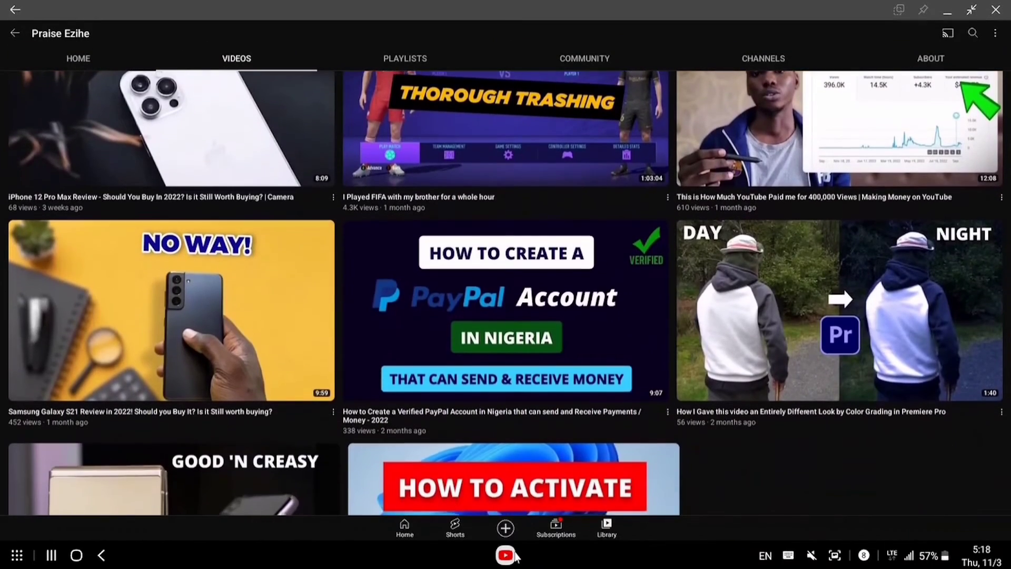
left_click(838, 129)
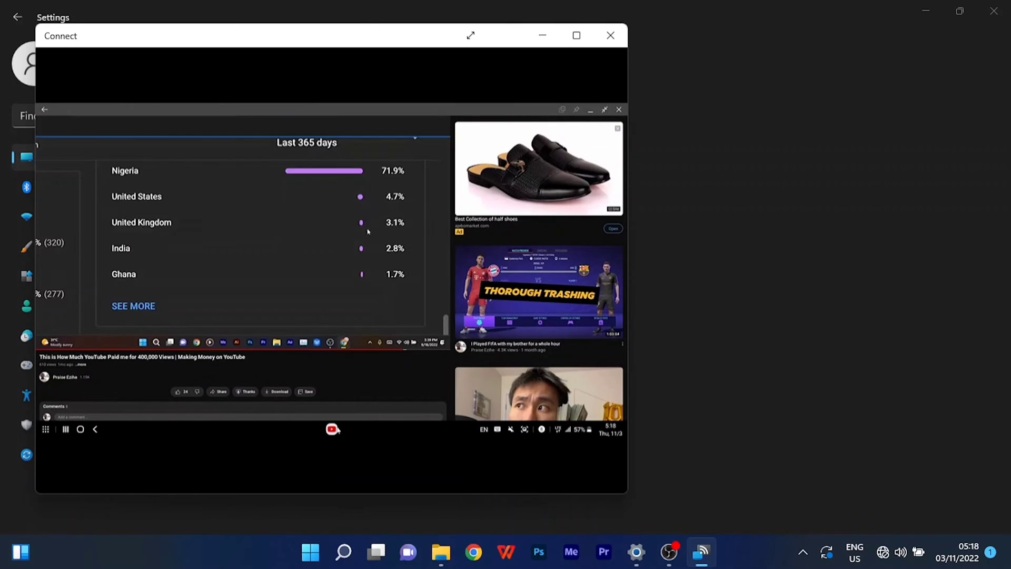
mouse_move(420, 215)
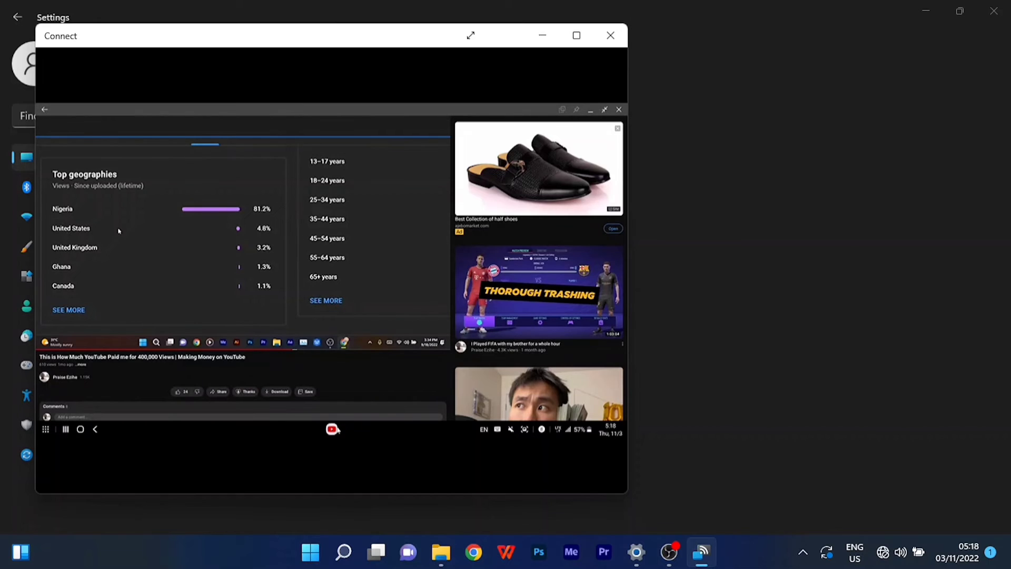
Make the Connect app fill the PC screen and bring up the video's player controls.
left_click(575, 35)
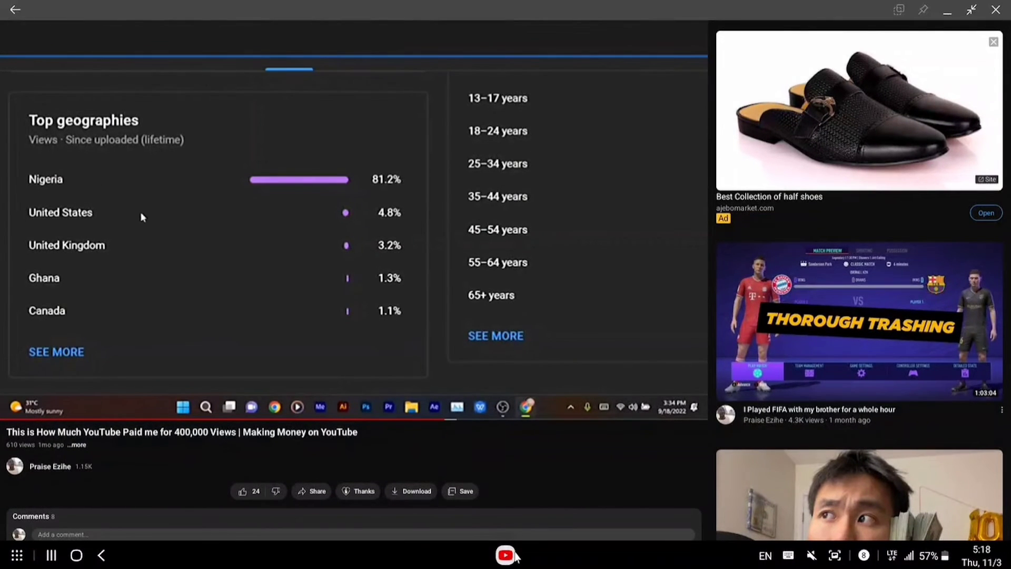
left_click(354, 219)
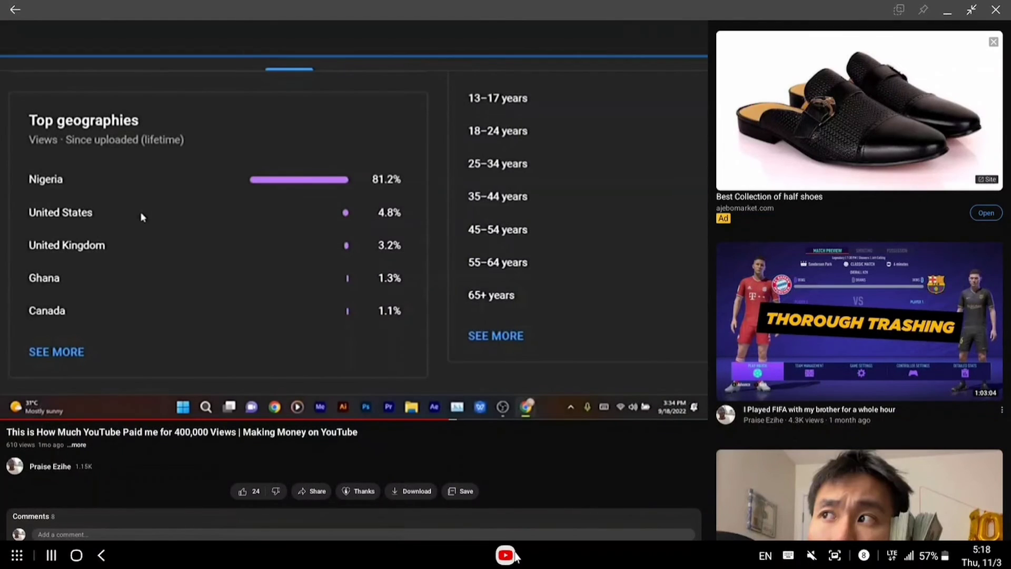
left_click(353, 219)
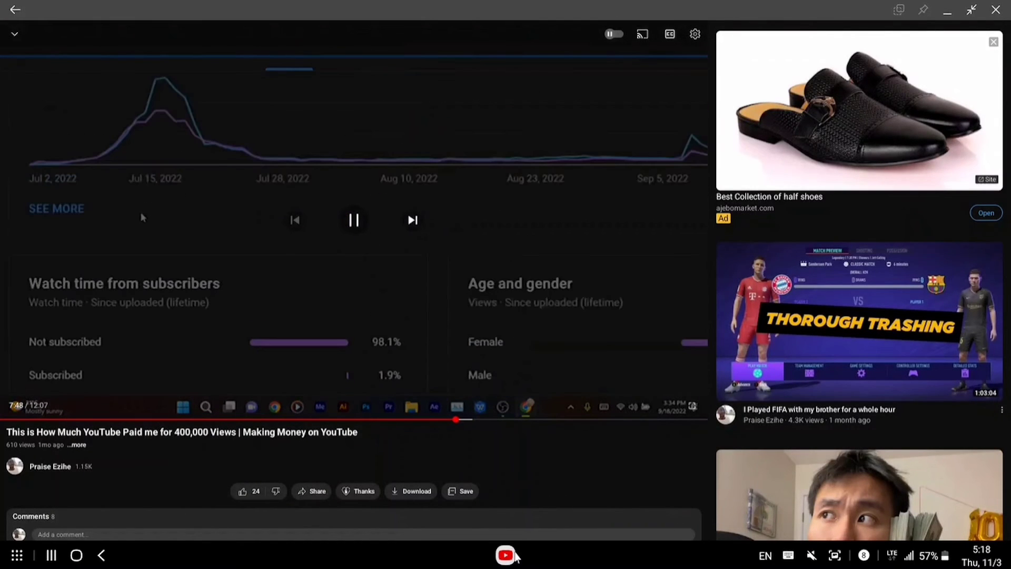
Pause the video at 7:49 and pick a resolution under Quality > Advanced.
left_click(353, 221)
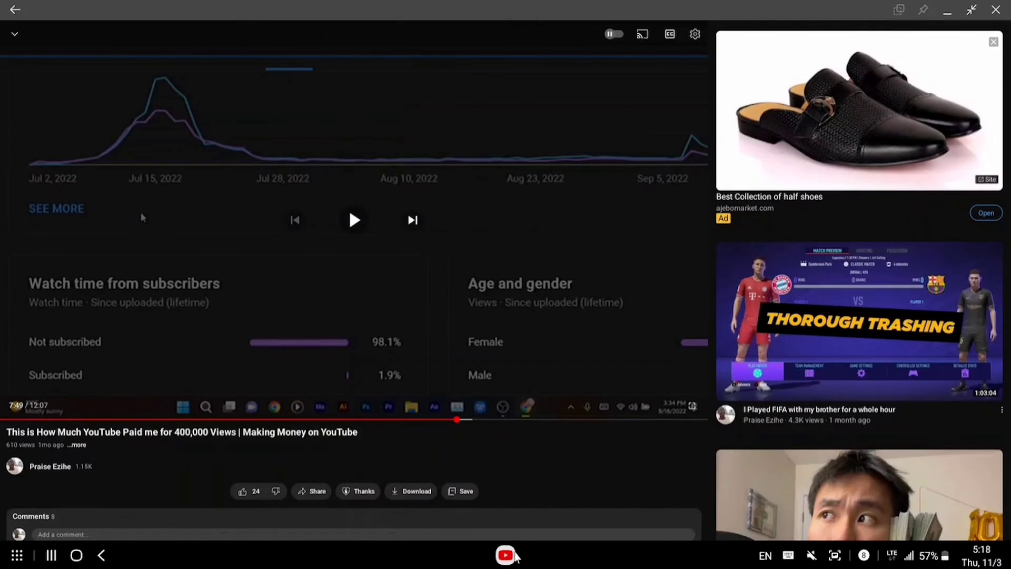
left_click(694, 34)
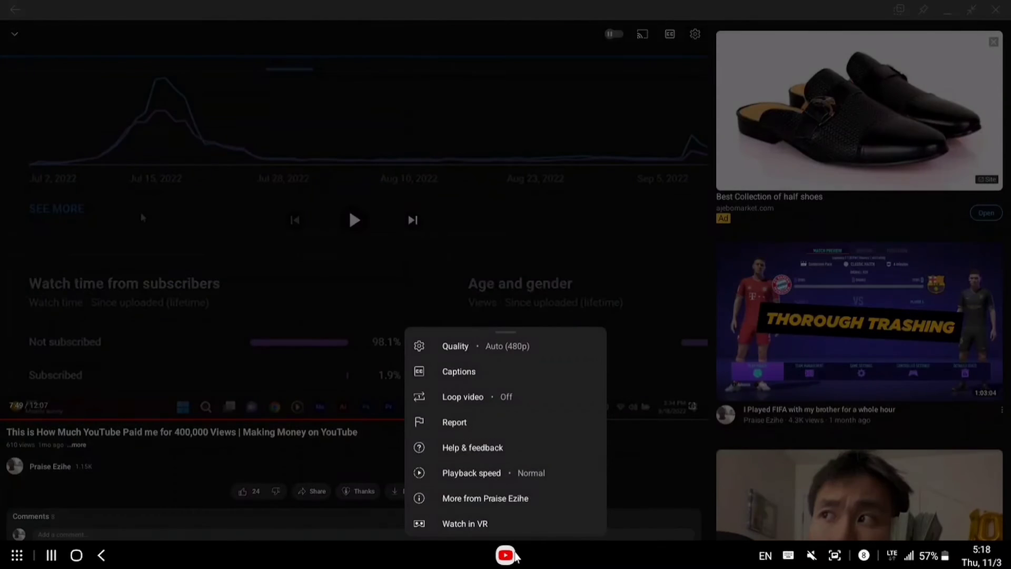
left_click(455, 345)
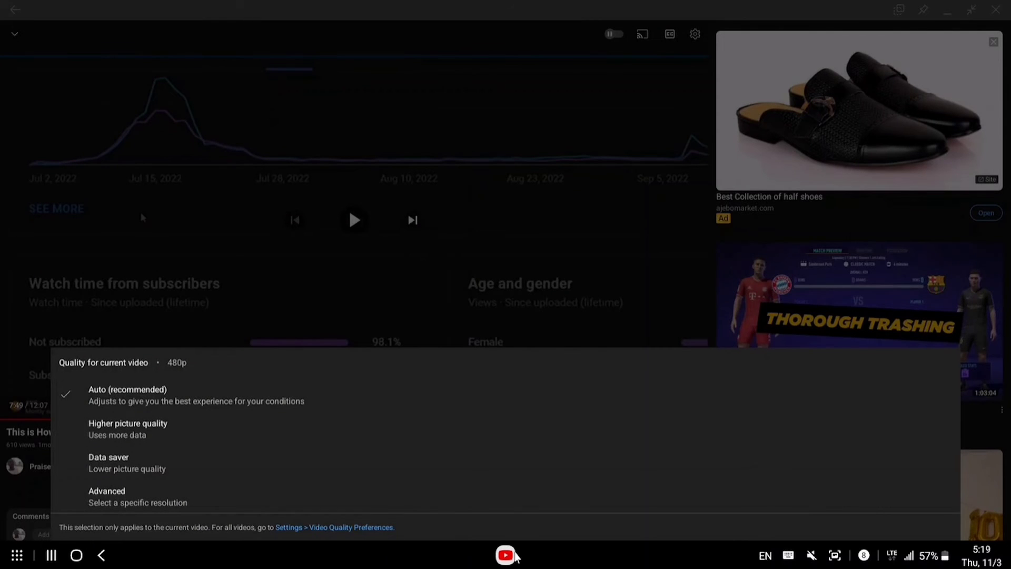
left_click(107, 491)
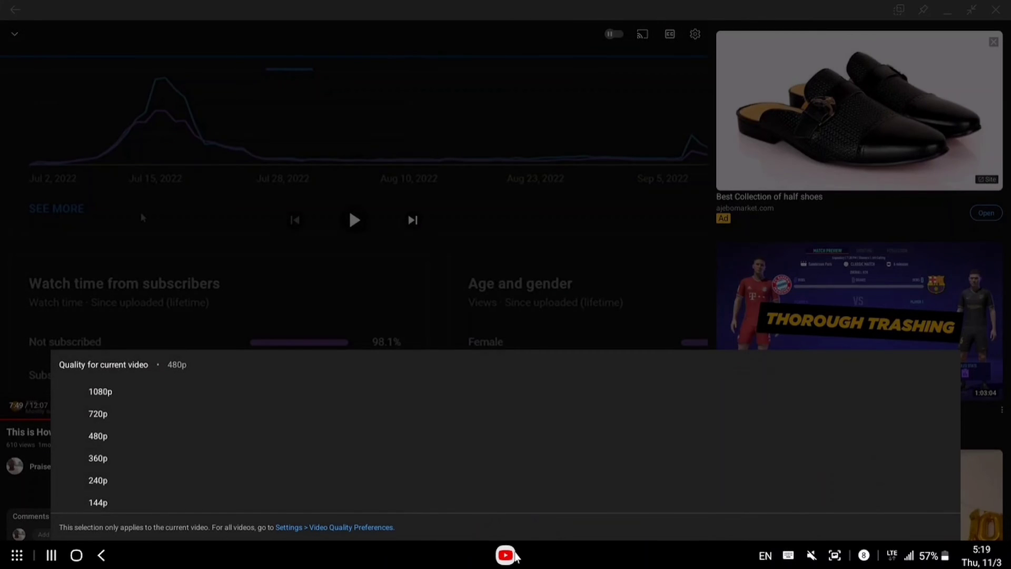
left_click(101, 391)
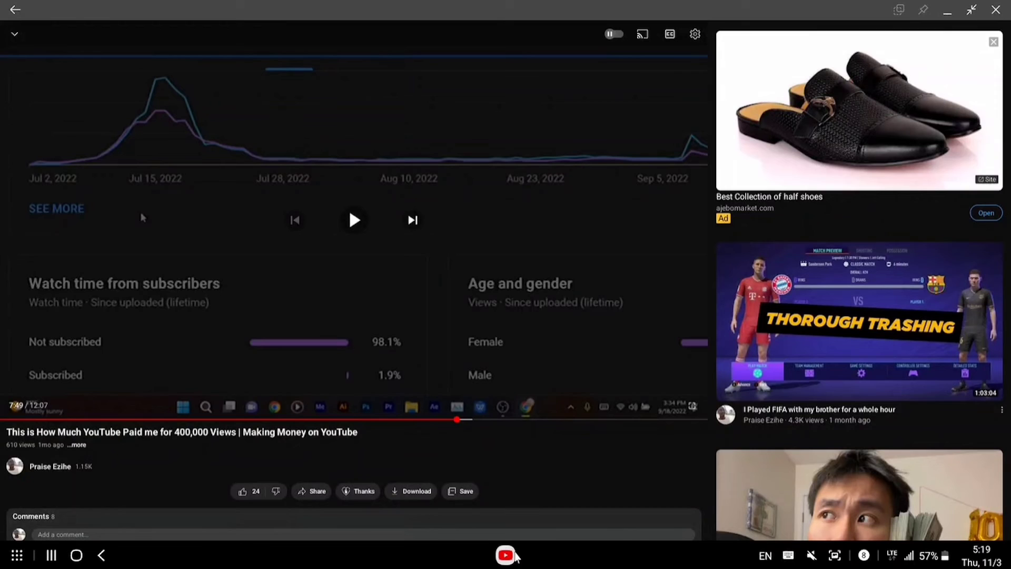
left_click(354, 220)
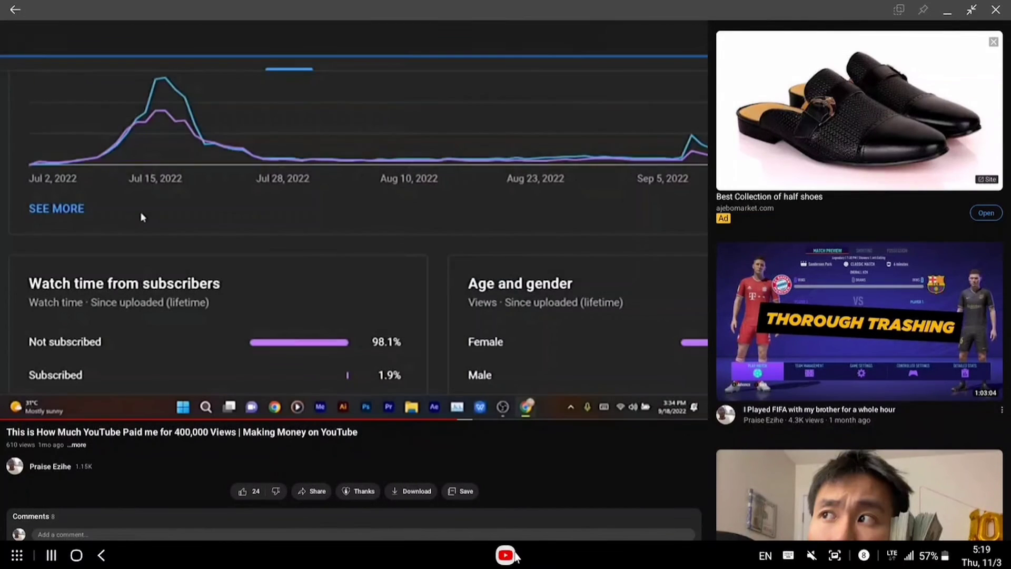
Tap the YouTube video to leave the player.
left_click(354, 220)
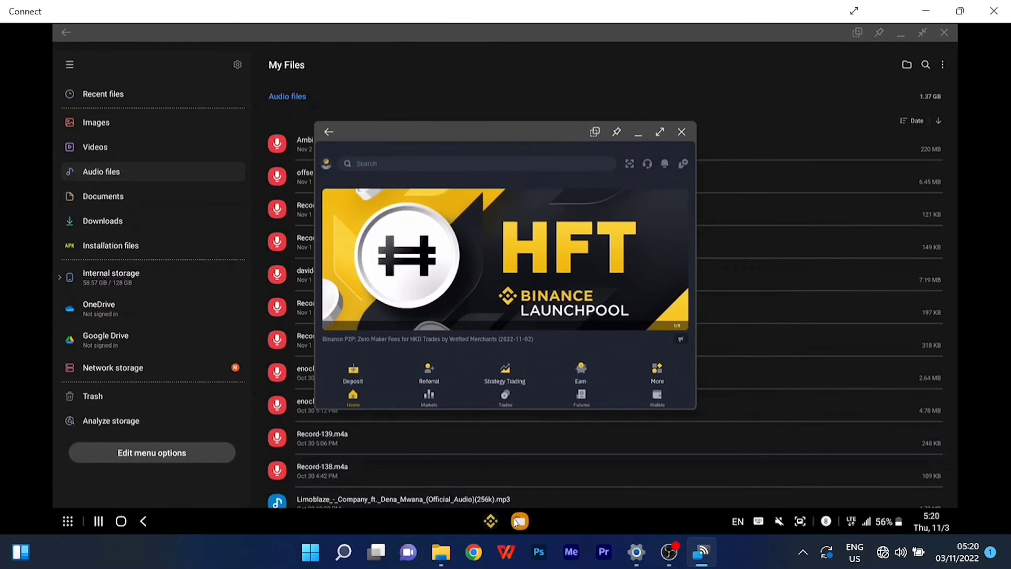
Maximize Binance and its P2P page, then scroll the USDT buy offers.
left_click(659, 132)
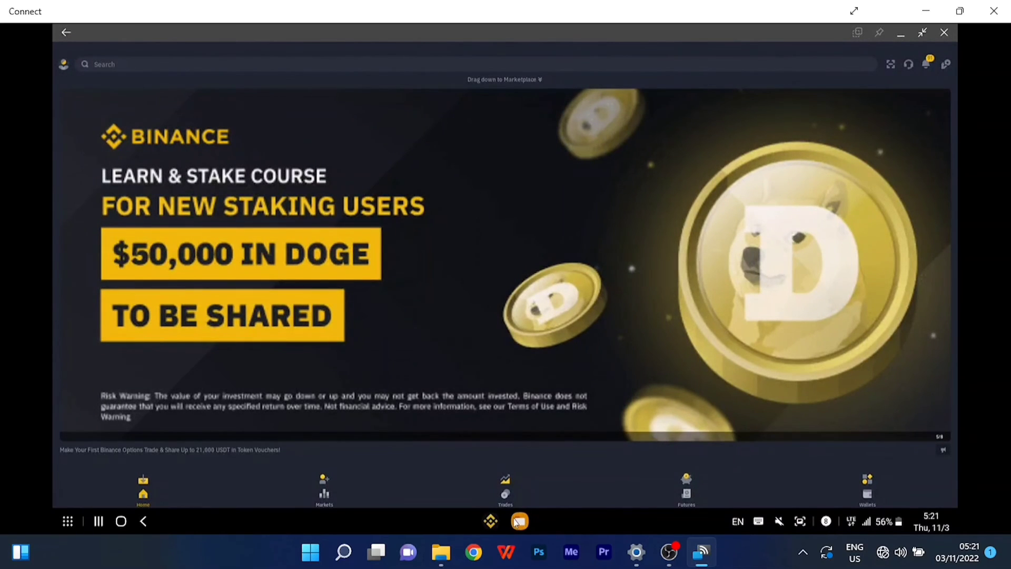
scroll("down", 3)
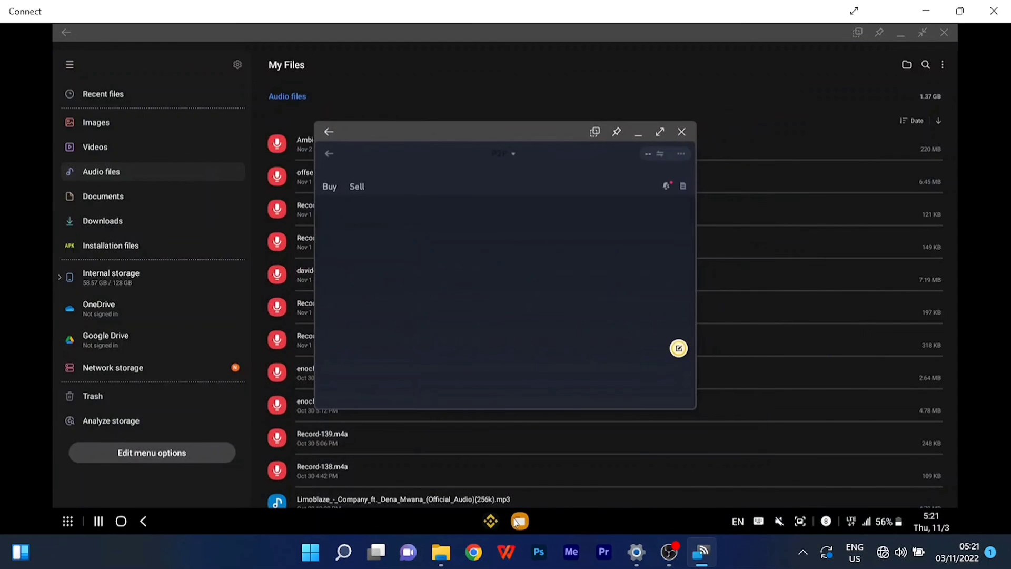
left_click(659, 132)
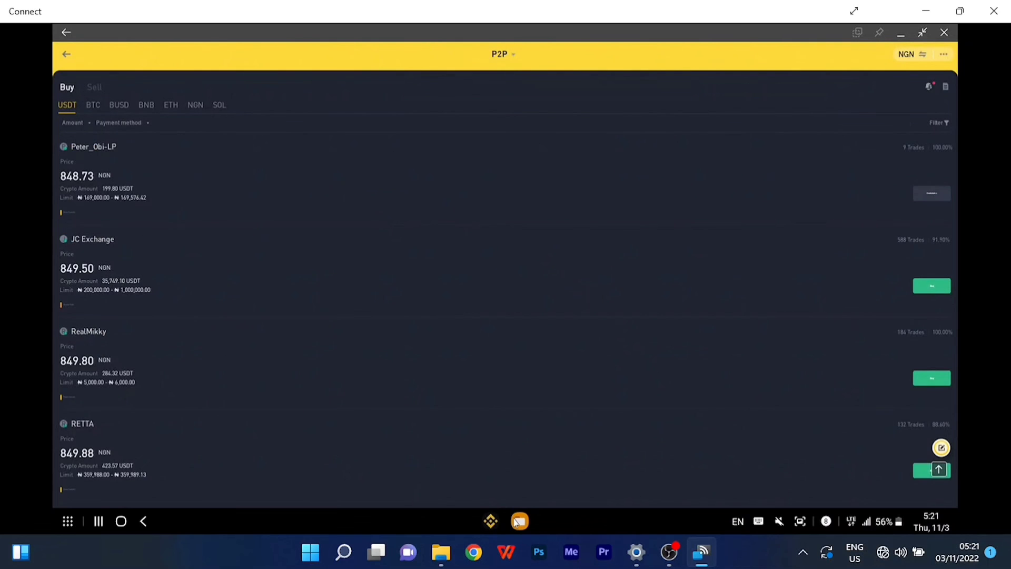
scroll("down", 3)
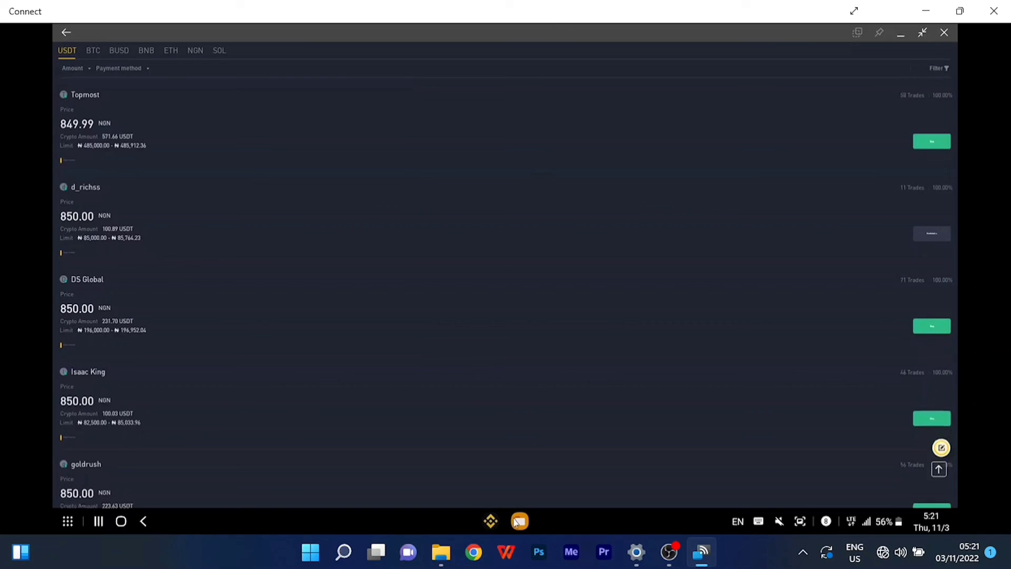
scroll("down", 3)
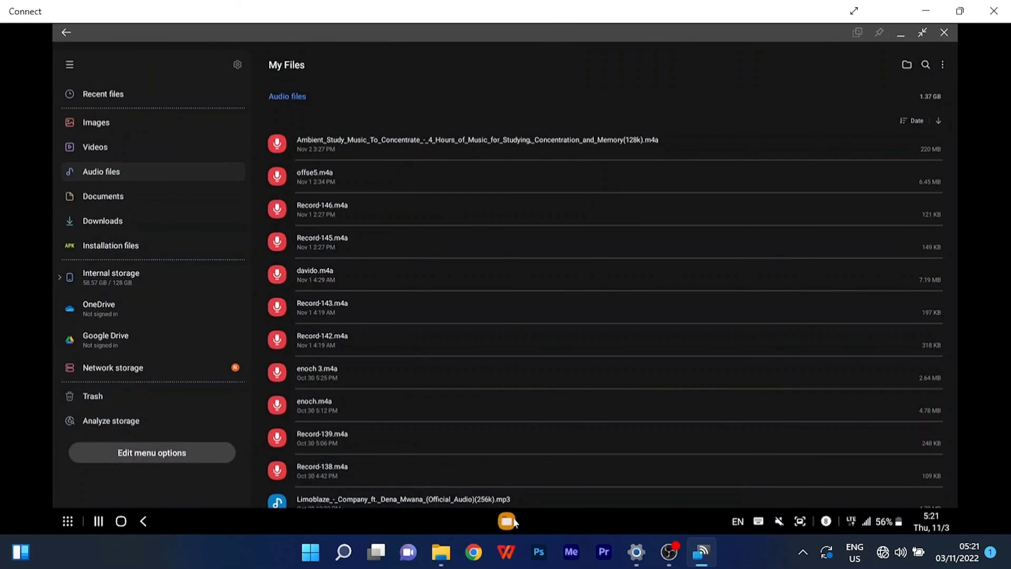
Minimize My Files from the taskbar to reveal the DeX home desktop.
left_click(120, 524)
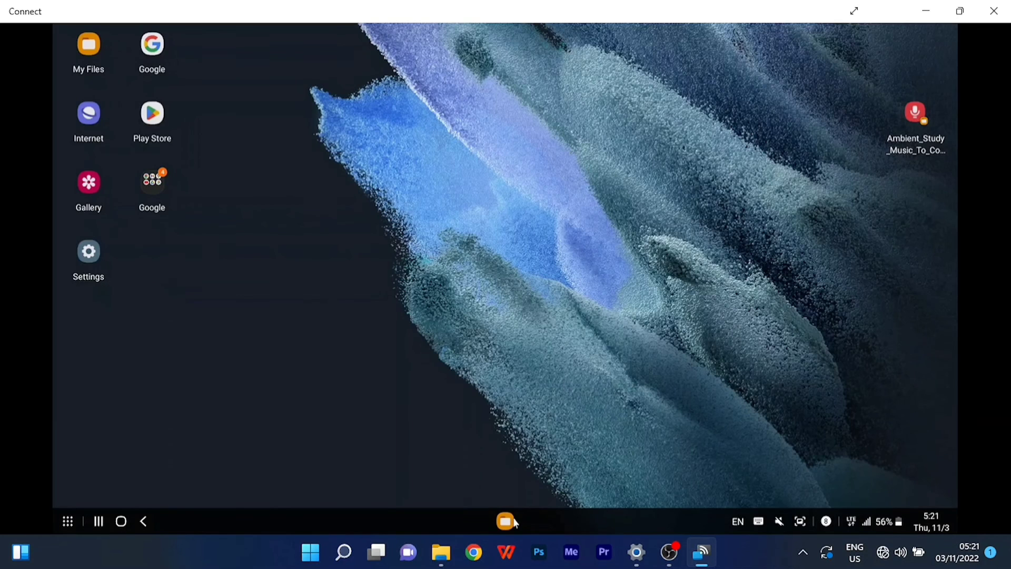